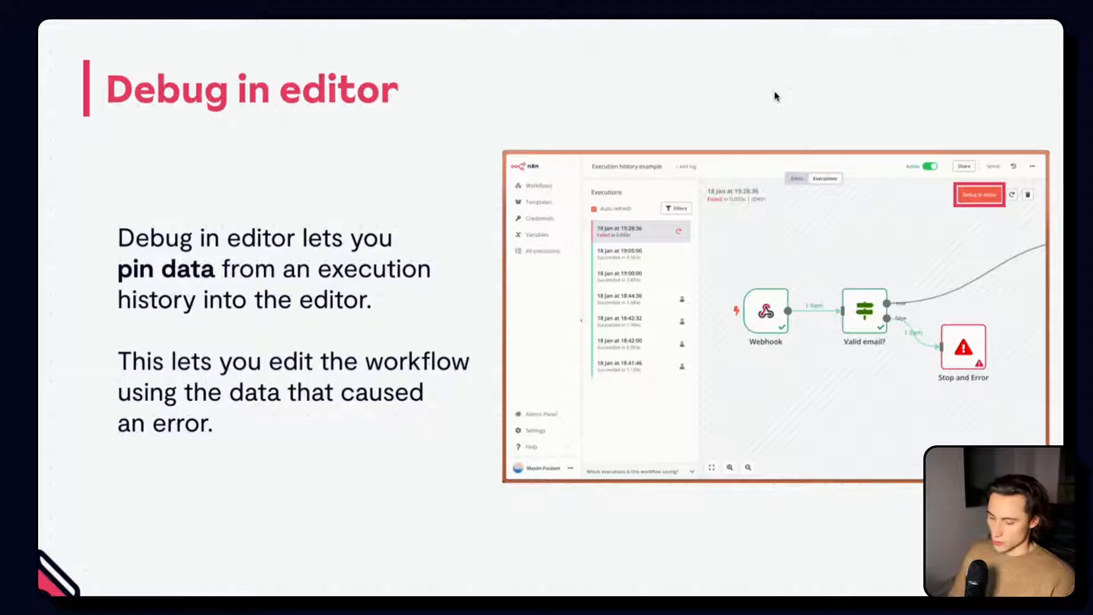
Advance the slideshow from the 'Debug in editor' slide to the 'Retrying' slide
{"action": "left_click", "coordinate": [979, 195]}
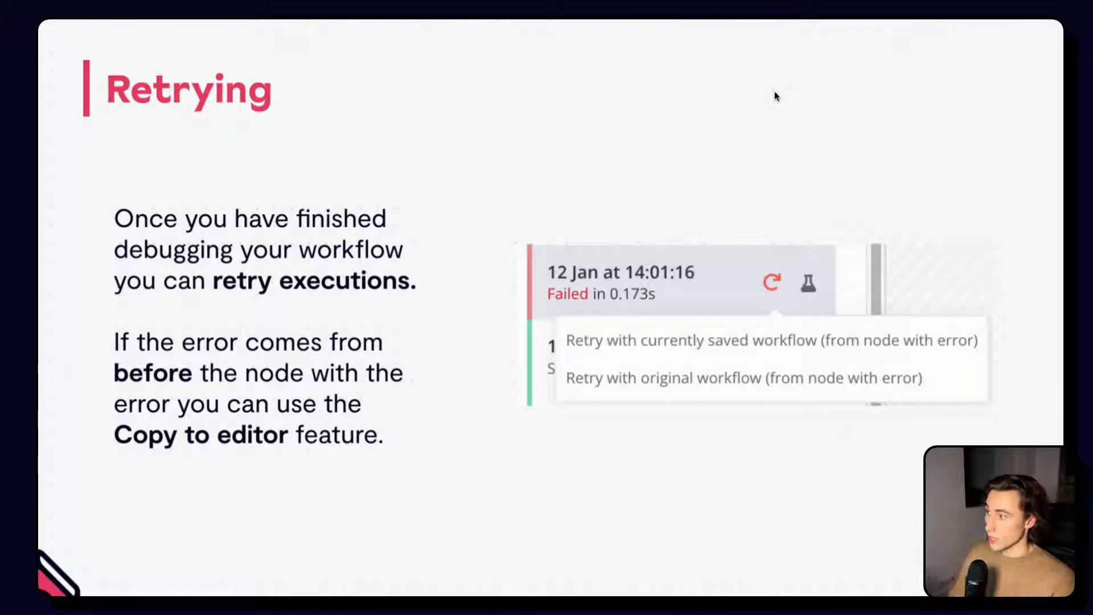
{"action": "key", "text": "Right"}
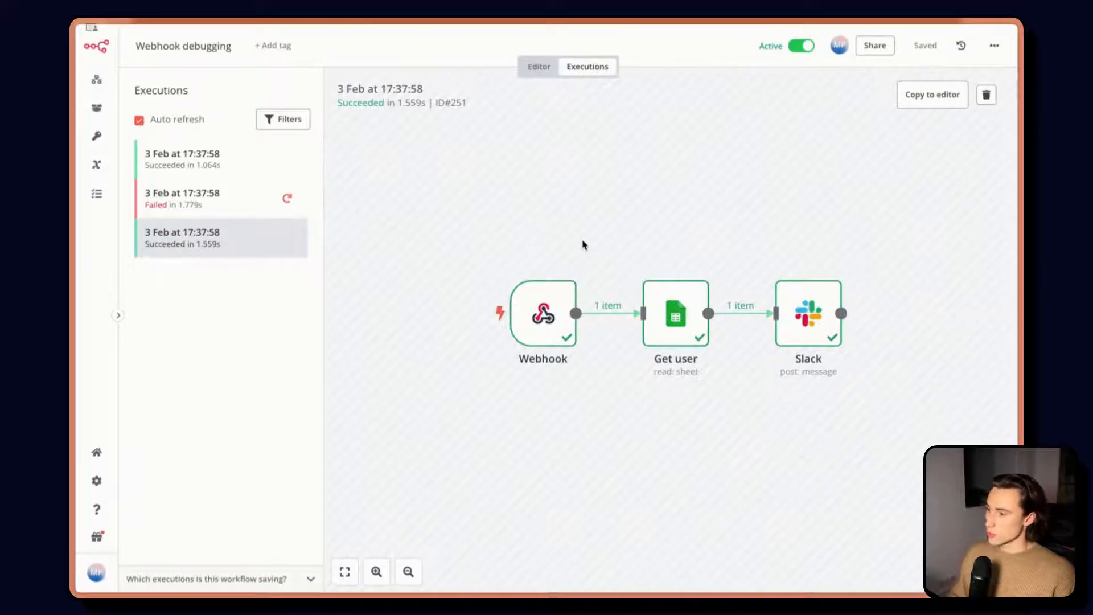
{"action": "mouse_move", "coordinate": [615, 291]}
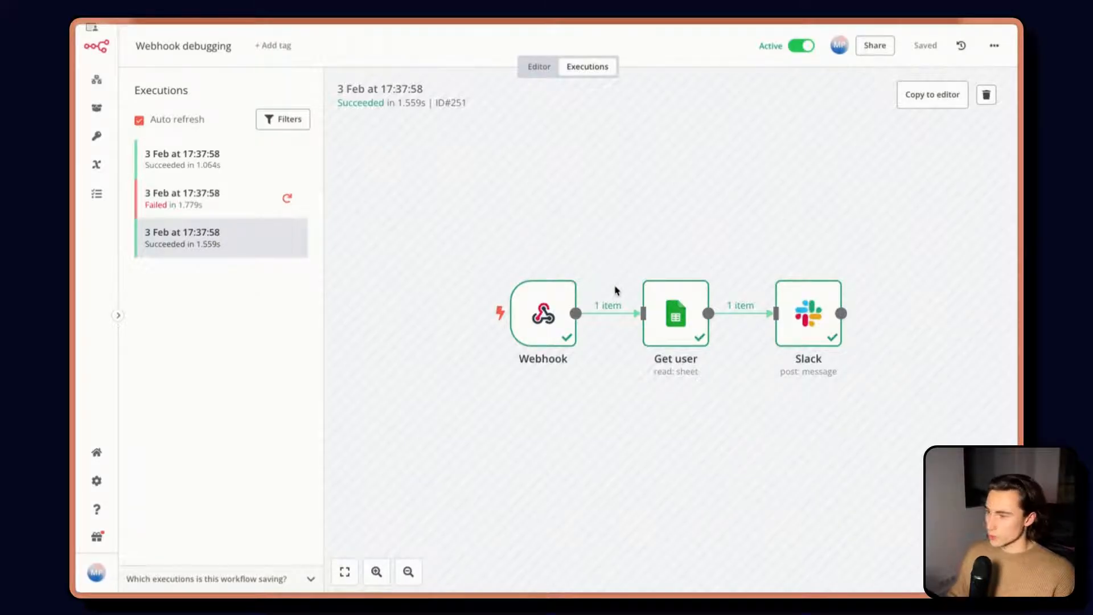
{"action": "mouse_move", "coordinate": [667, 340]}
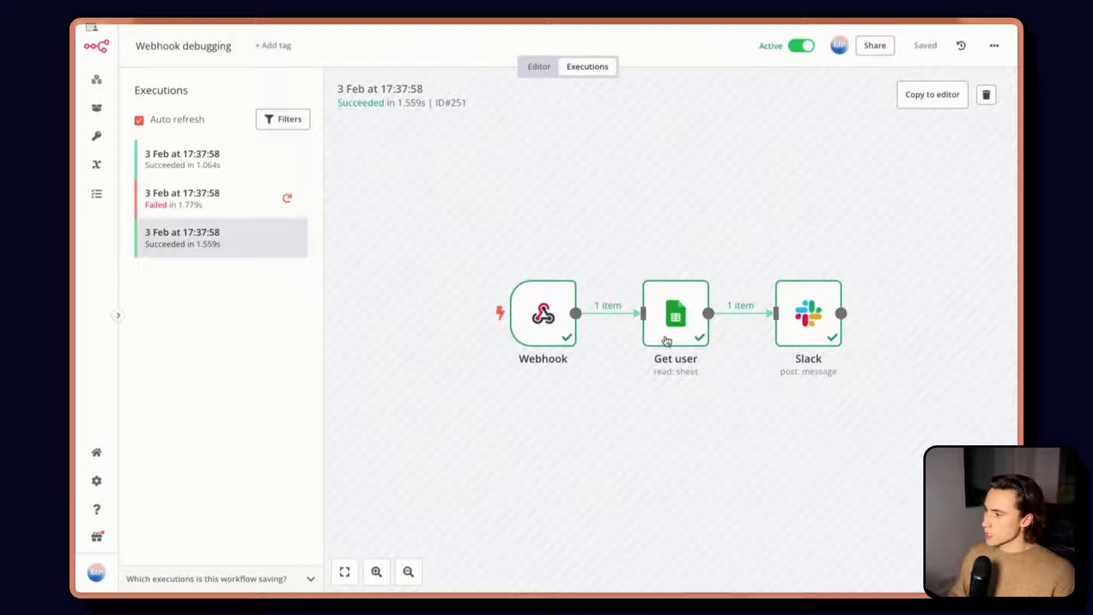
{"action": "double_click", "coordinate": [542, 312]}
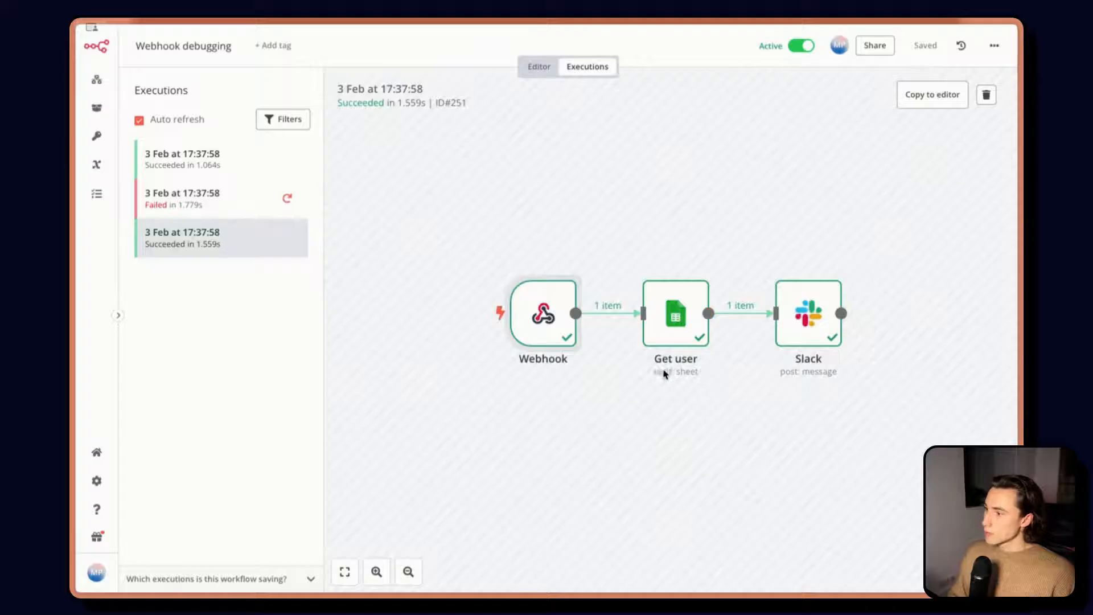
{"action": "double_click", "coordinate": [675, 315]}
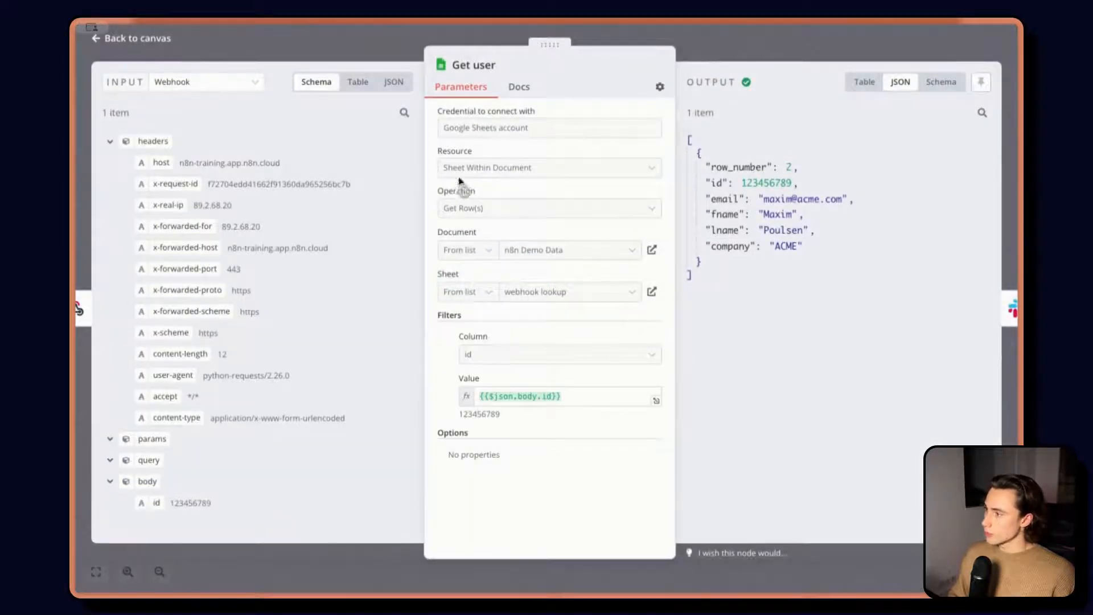
{"action": "mouse_move", "coordinate": [450, 216]}
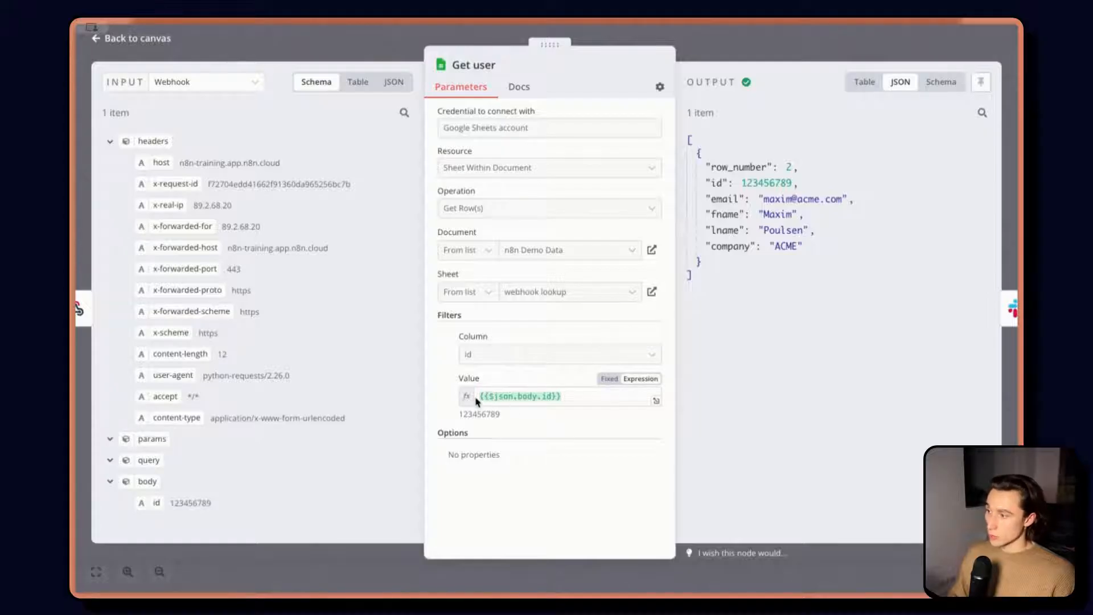
{"action": "double_click", "coordinate": [519, 396]}
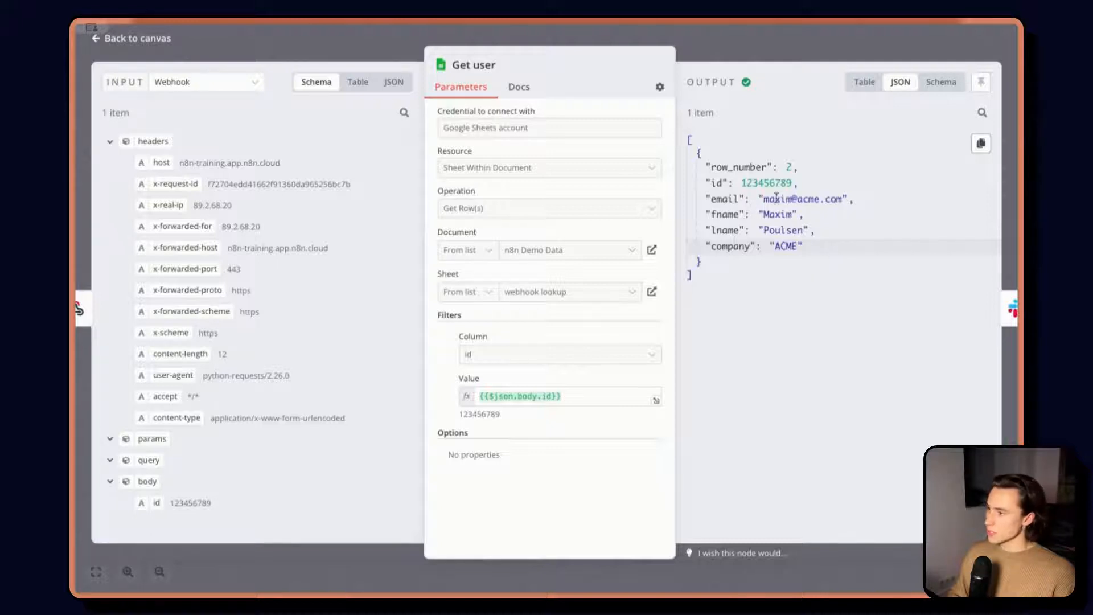
{"action": "double_click", "coordinate": [769, 182]}
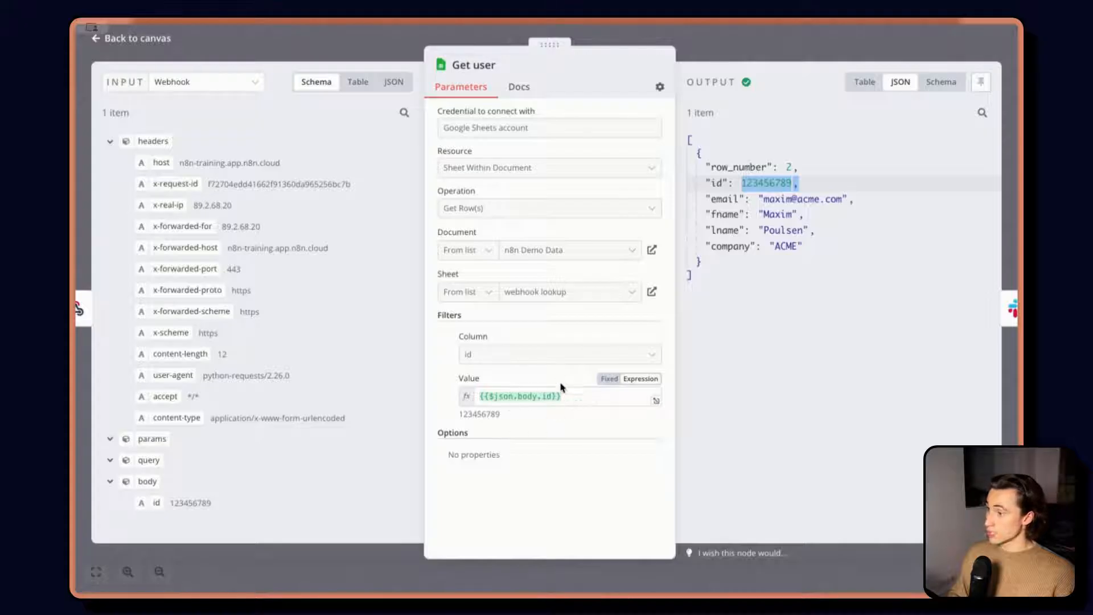
{"action": "left_click", "coordinate": [136, 38]}
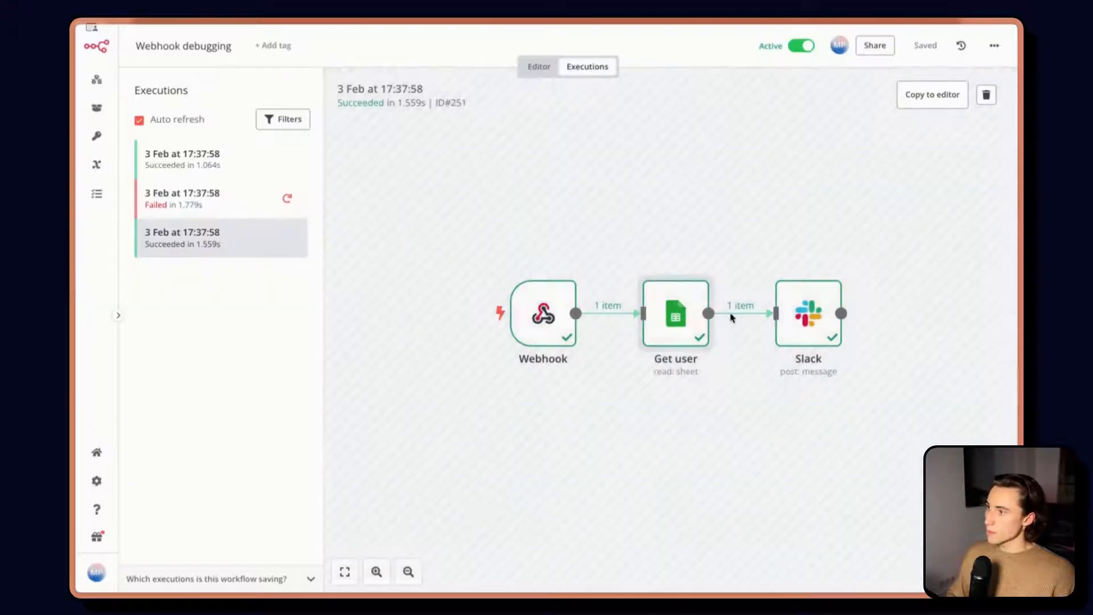
{"action": "double_click", "coordinate": [808, 313]}
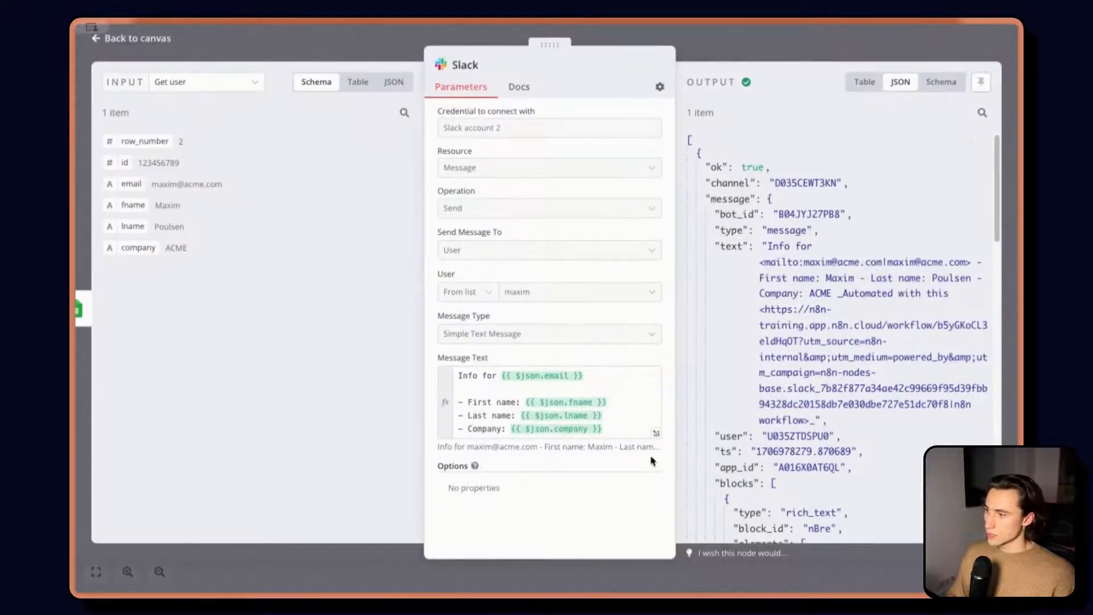
{"action": "left_click", "coordinate": [551, 374]}
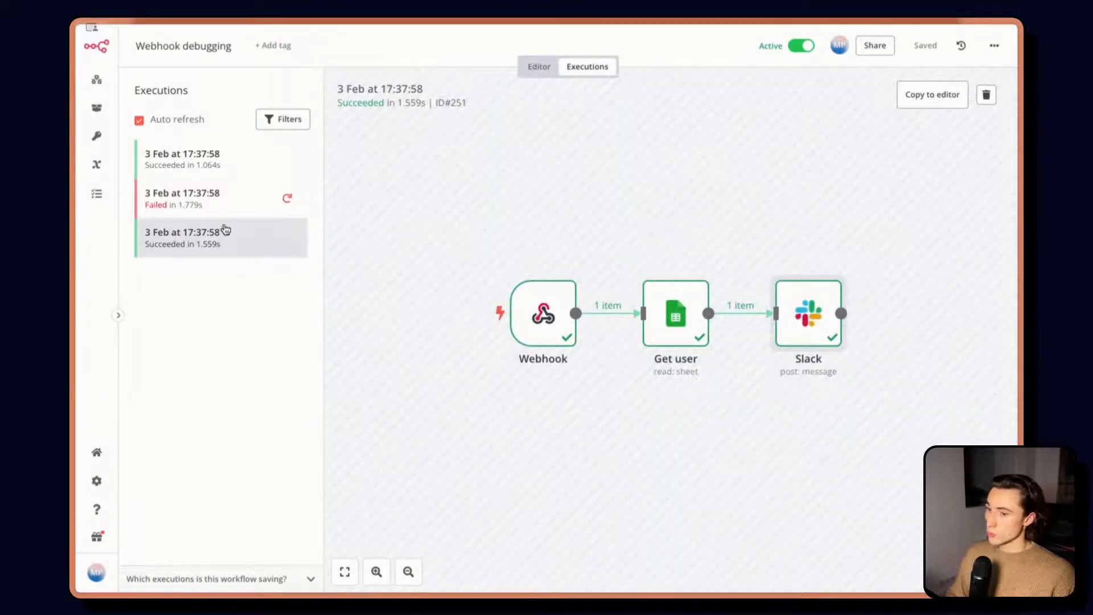
Inspect the failed run's Get user error, its id filter expression and the Webhook input as JSON
{"action": "left_click", "coordinate": [210, 198]}
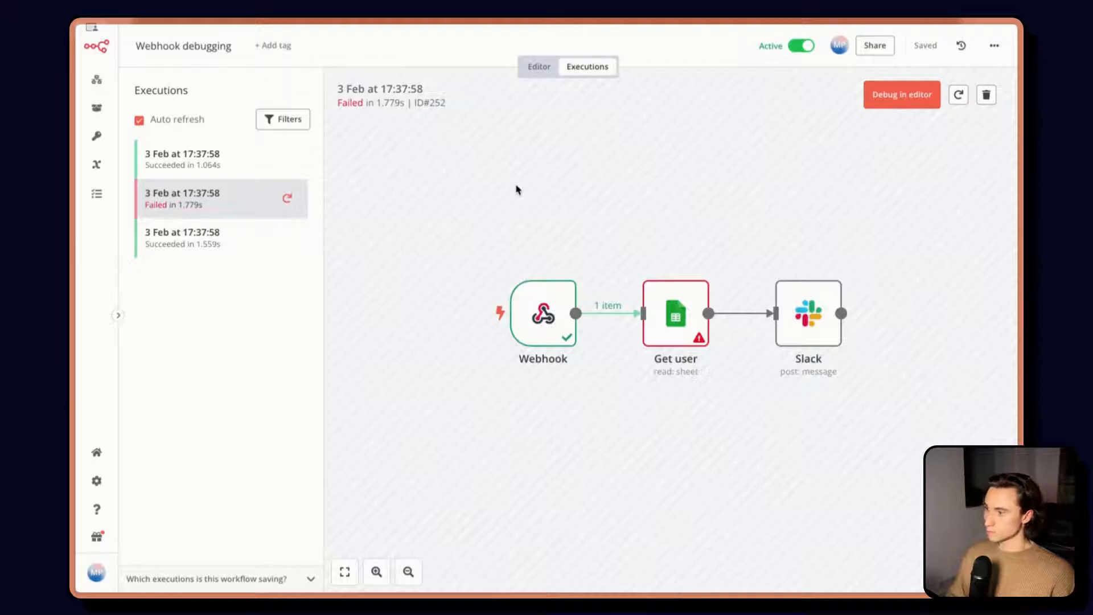
{"action": "mouse_move", "coordinate": [700, 319]}
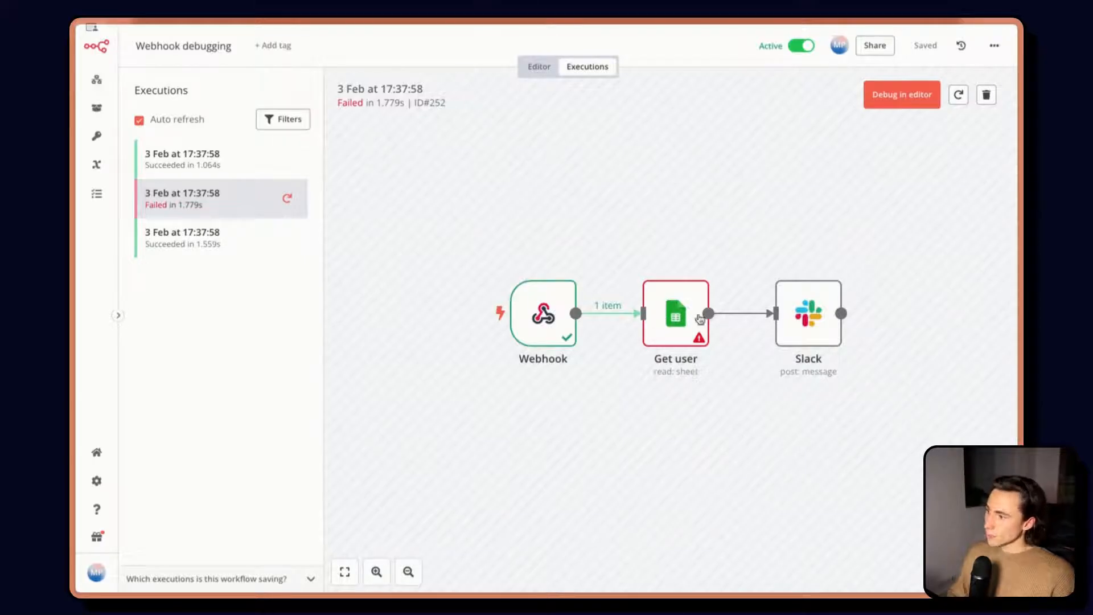
{"action": "mouse_move", "coordinate": [690, 312]}
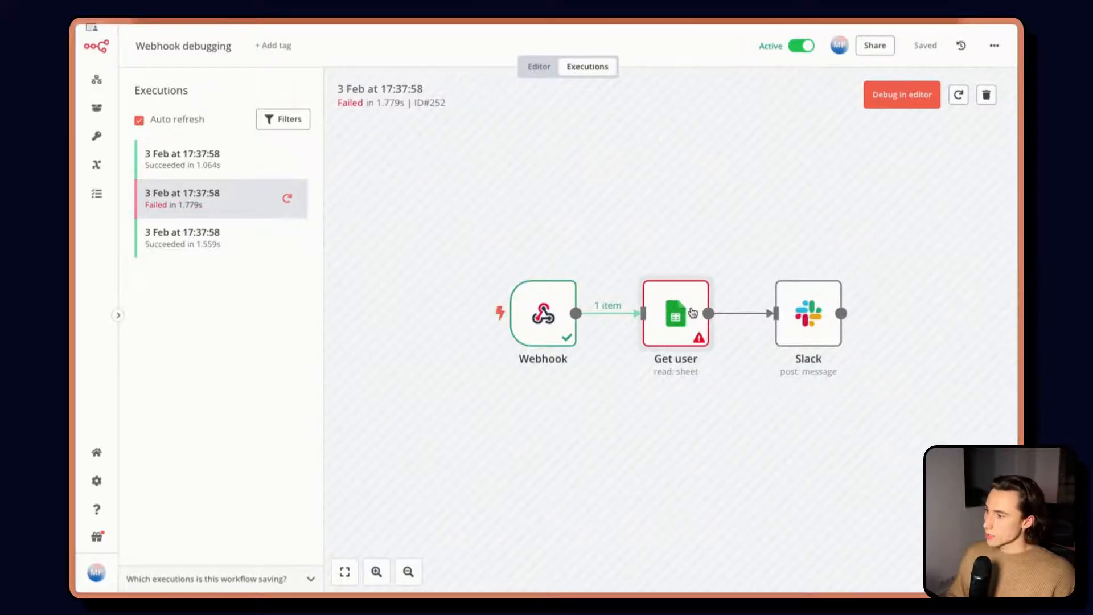
{"action": "double_click", "coordinate": [676, 312]}
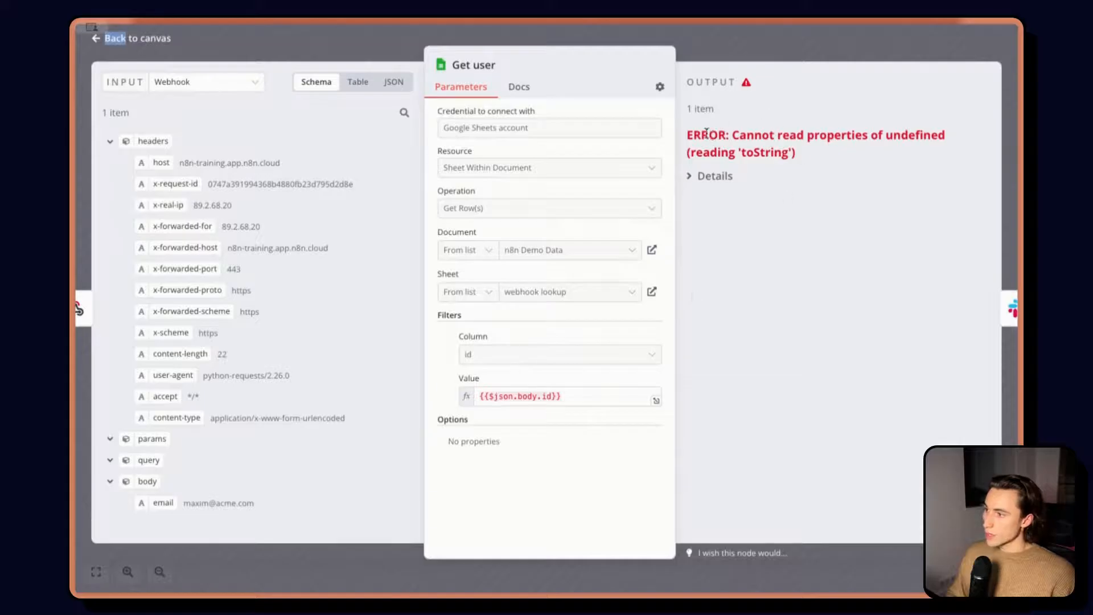
{"action": "left_click_drag", "start_coordinate": [690, 135], "coordinate": [920, 135]}
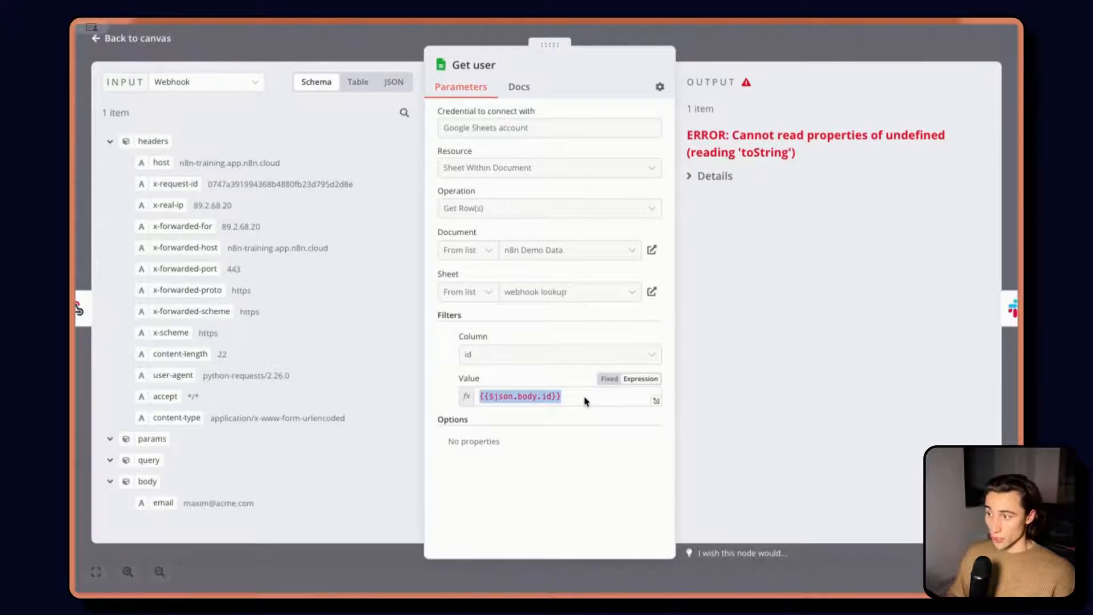
{"action": "left_click", "coordinate": [393, 82]}
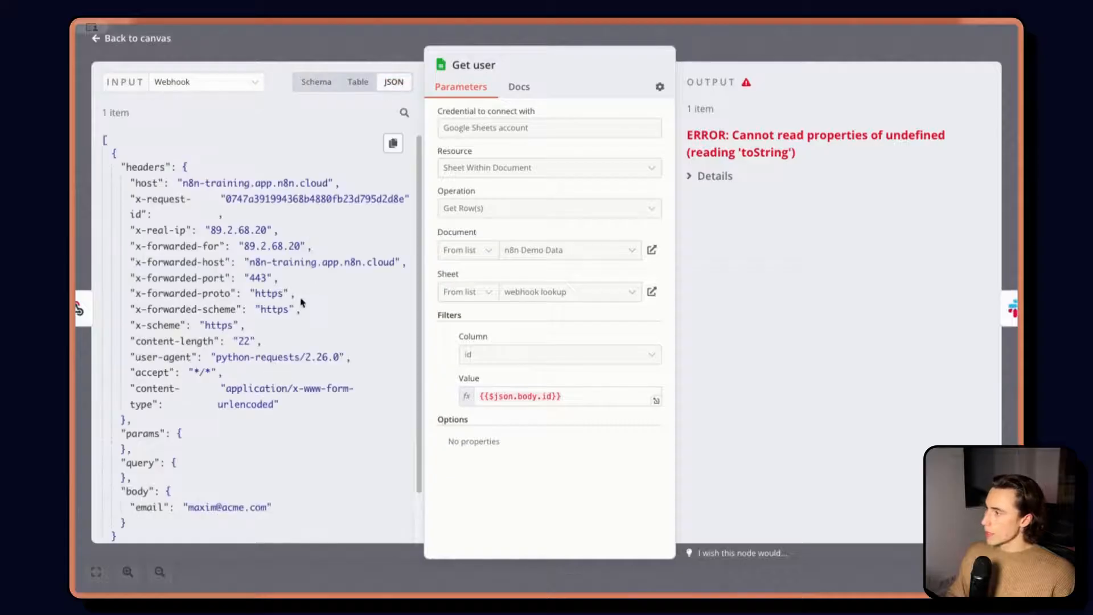
{"action": "scroll", "scroll_direction": "down", "scroll_amount": 3}
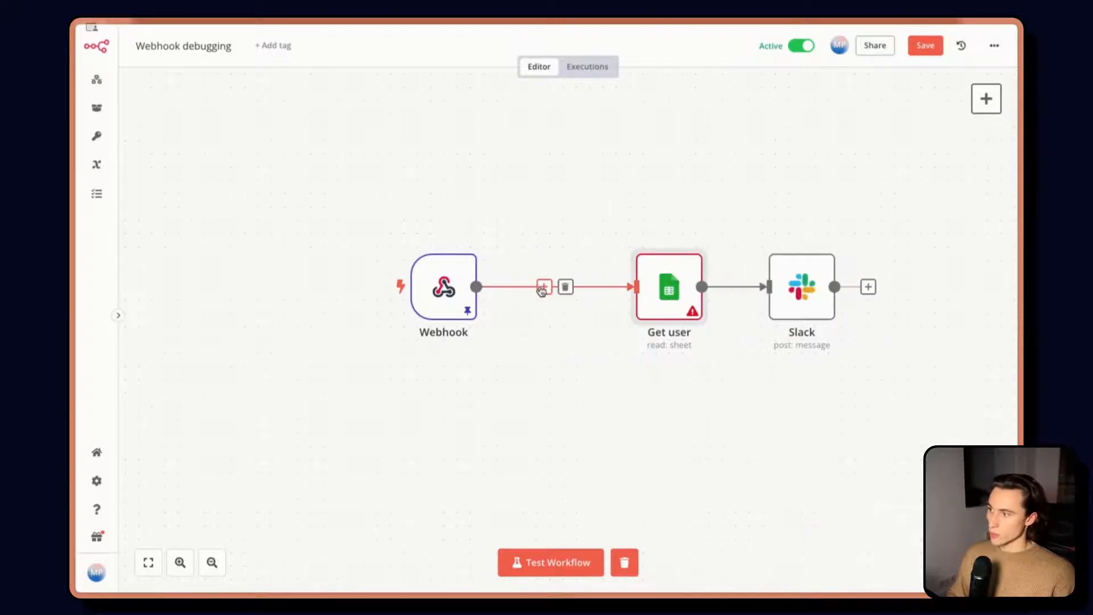
Insert an If node between Webhook and Get user and view its conditions
{"action": "left_click", "coordinate": [545, 287]}
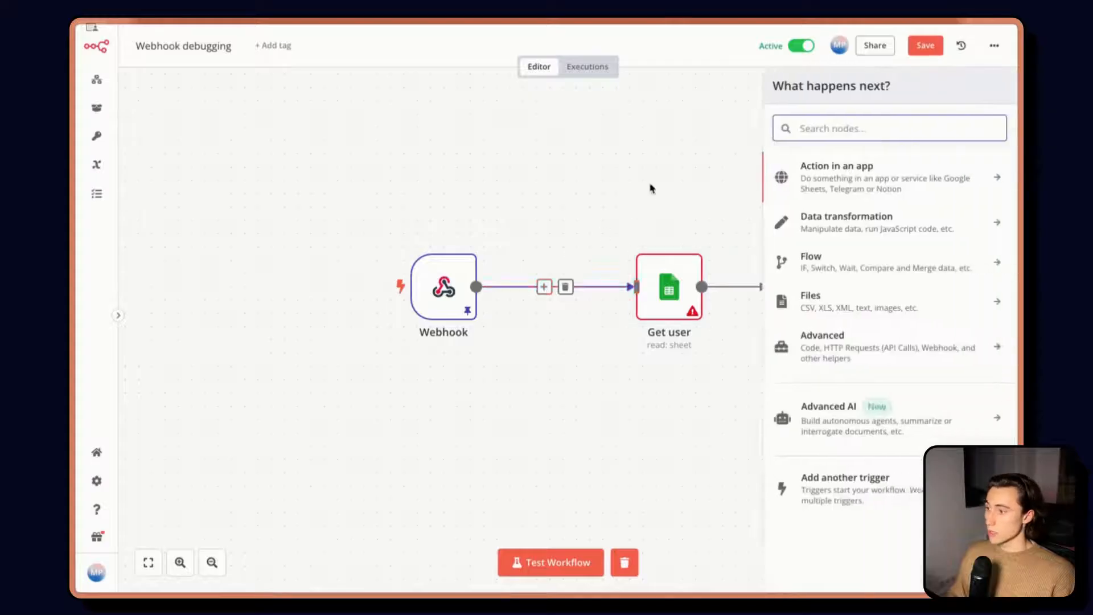
{"action": "type", "text": "if"}
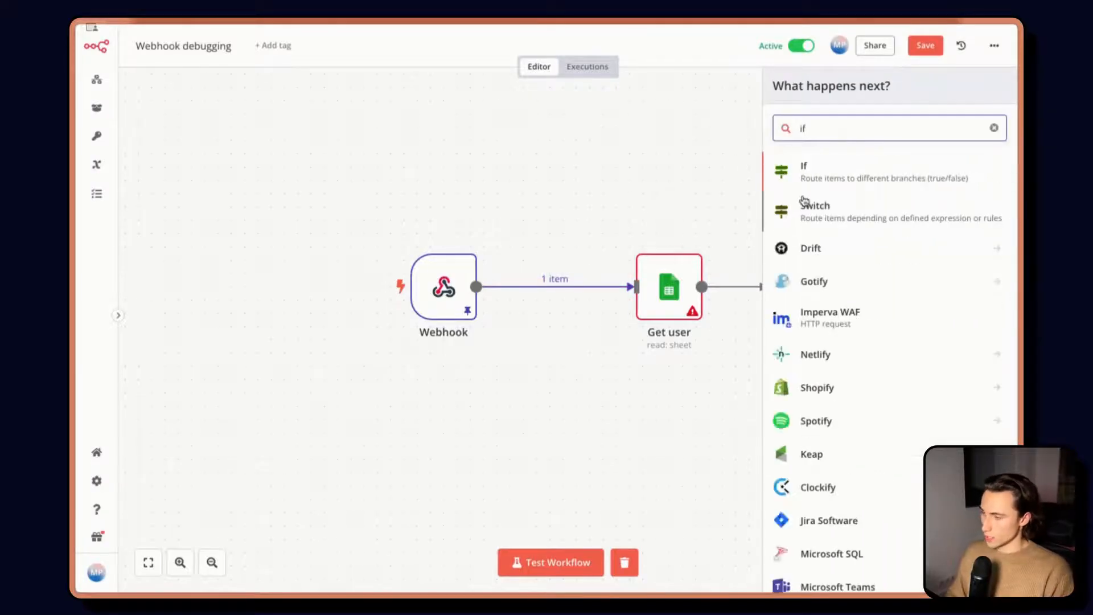
{"action": "left_click", "coordinate": [804, 172]}
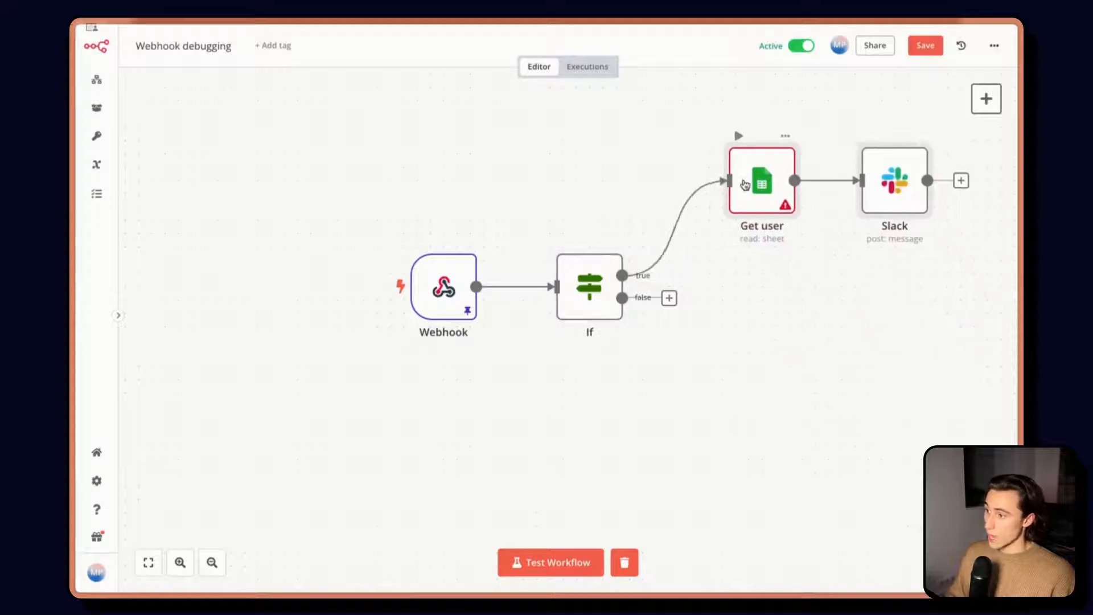
{"action": "double_click", "coordinate": [588, 286]}
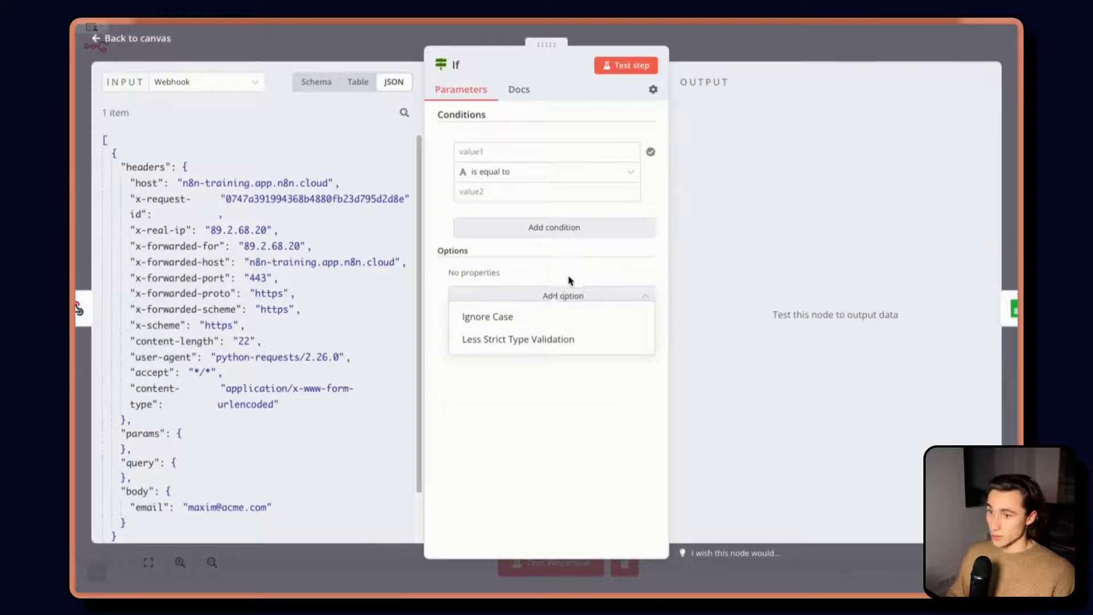
{"action": "scroll", "scroll_direction": "down", "scroll_amount": 3}
{"action": "type", "text": "{{ $json.body.id }}"}
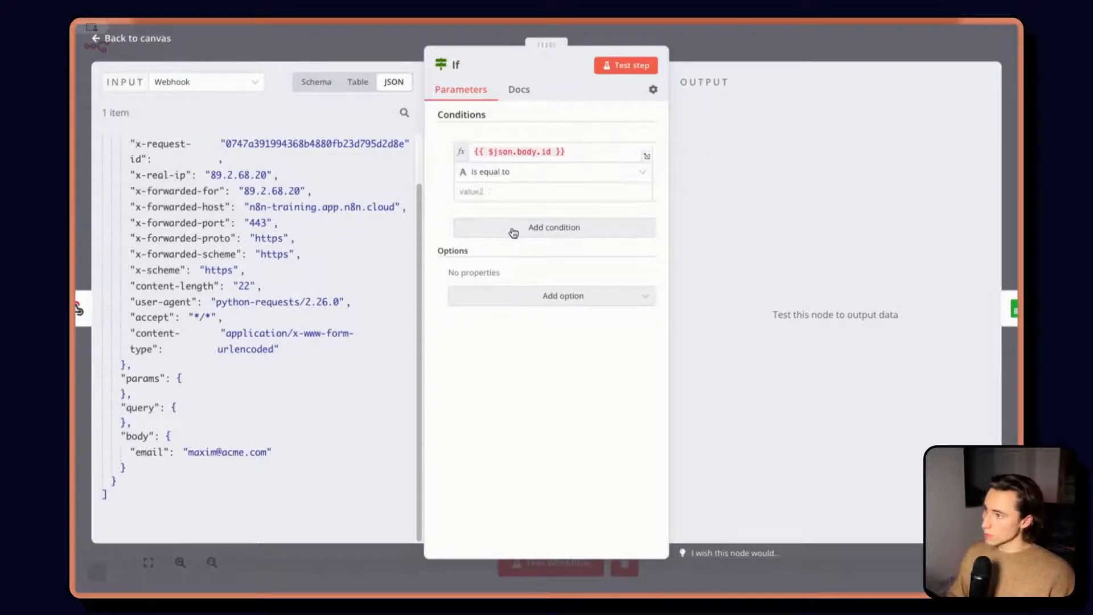
Set the If condition to check that {{ $json.body.id }} exists and return to the canvas
{"action": "left_click", "coordinate": [552, 172]}
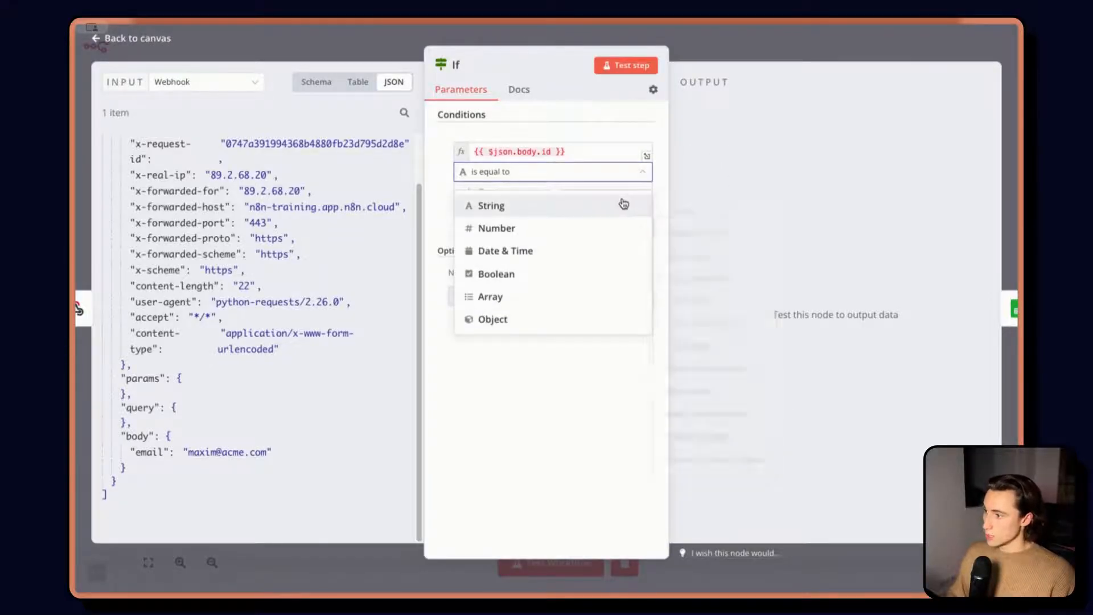
{"action": "left_click", "coordinate": [490, 205]}
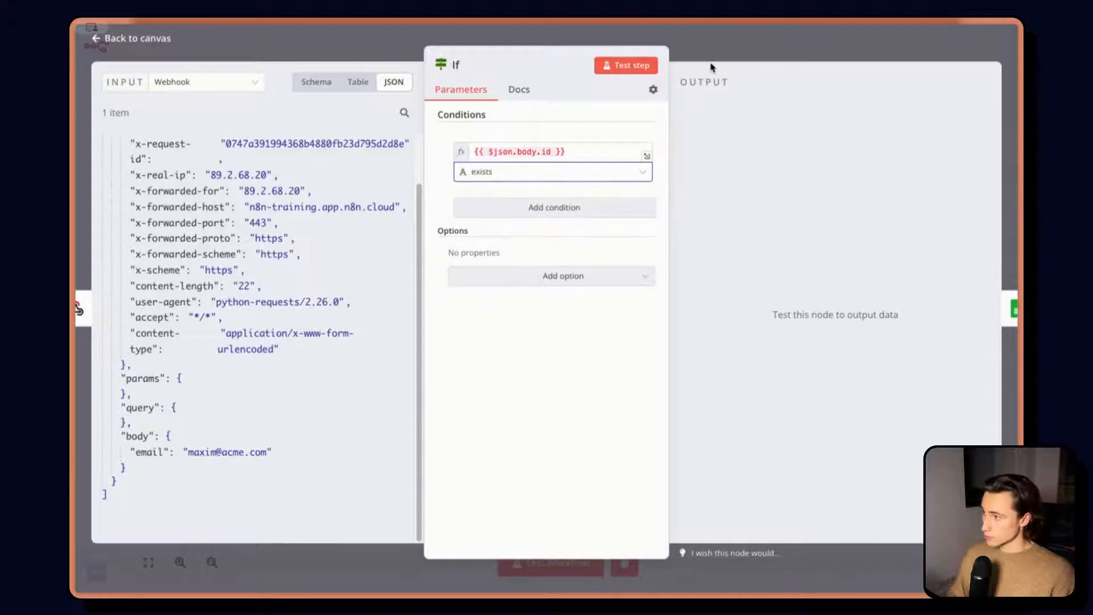
{"action": "left_click", "coordinate": [129, 39]}
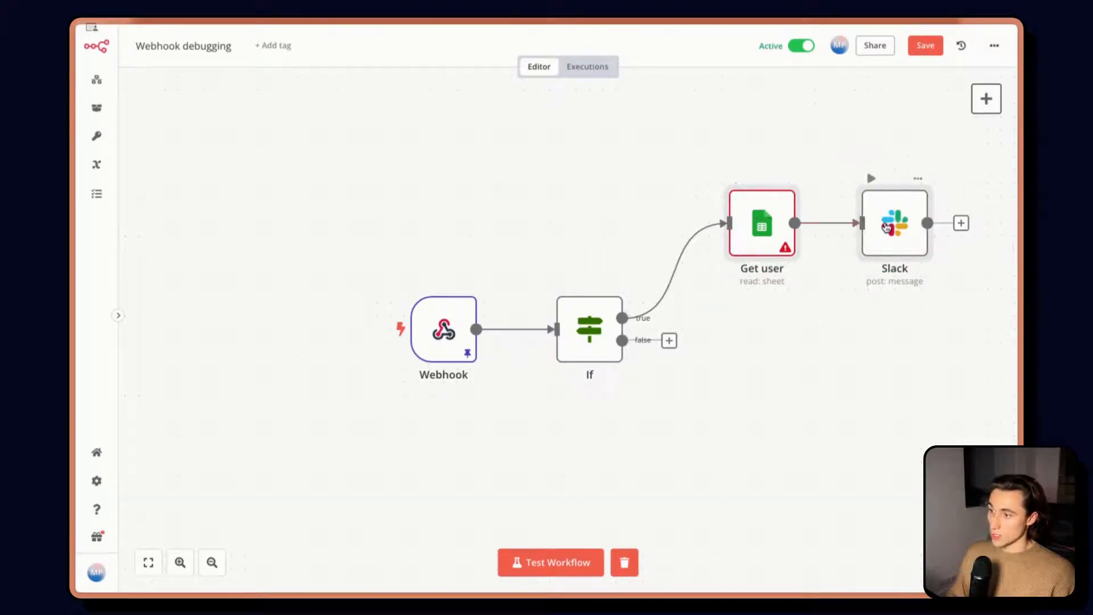
{"action": "mouse_move", "coordinate": [889, 423]}
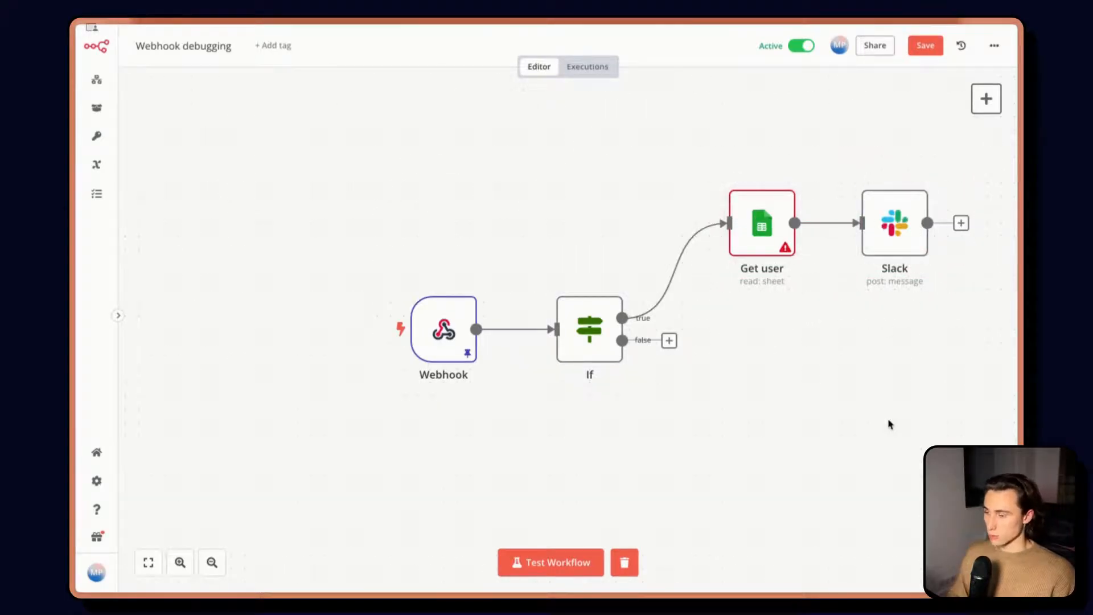
{"action": "mouse_move", "coordinate": [668, 342]}
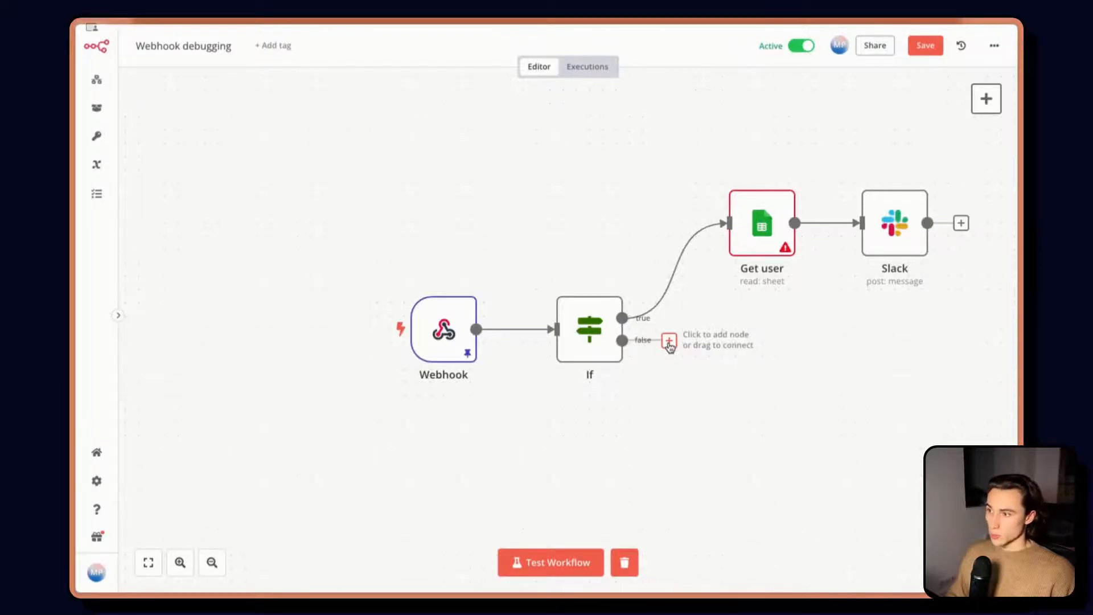
{"action": "mouse_move", "coordinate": [895, 195]}
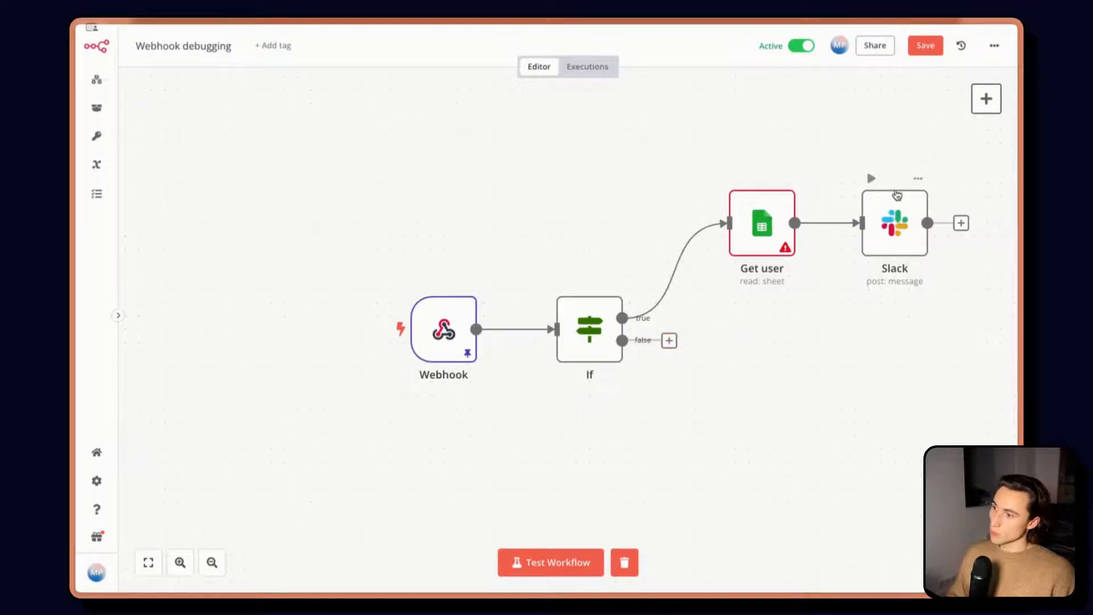
{"action": "mouse_move", "coordinate": [621, 341]}
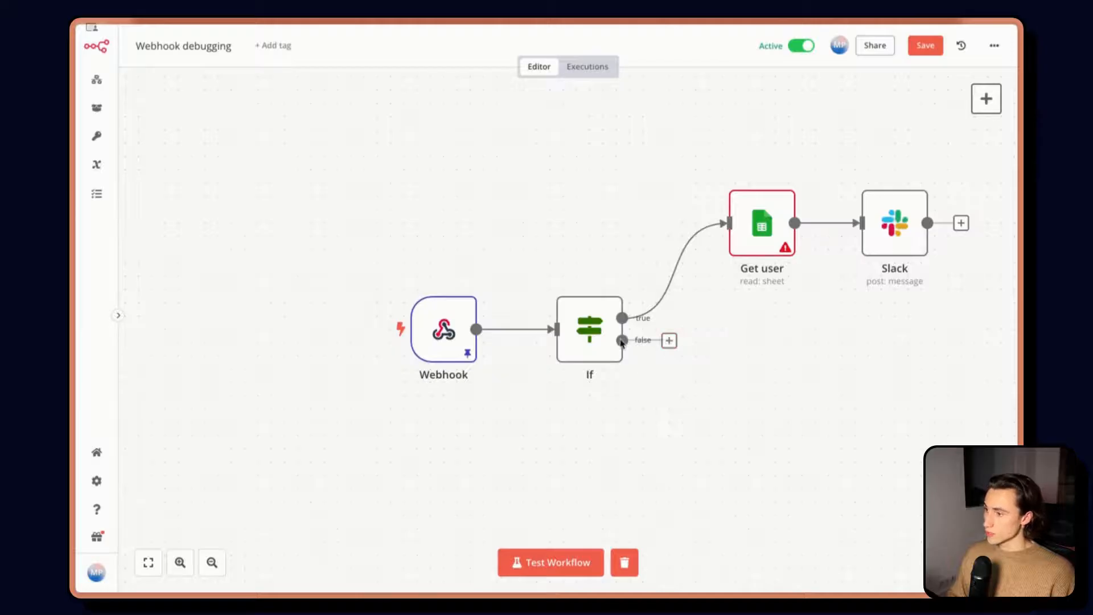
{"action": "double_click", "coordinate": [589, 328]}
{"action": "type", "text": "slack"}
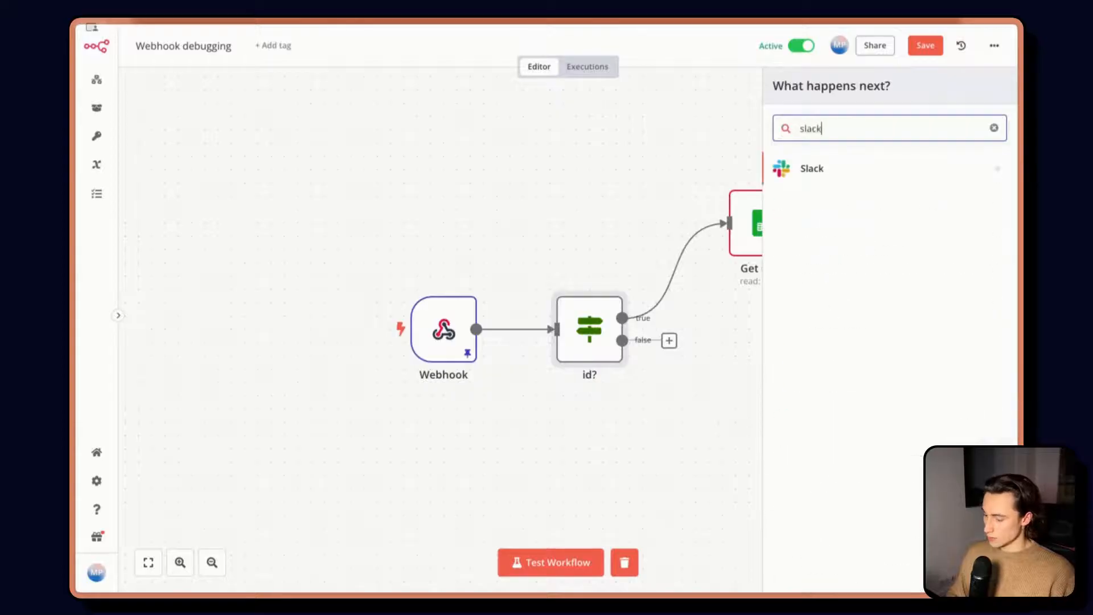
Add a Slack send-a-message node, review Get user, and save the workflow
{"action": "left_click", "coordinate": [811, 168]}
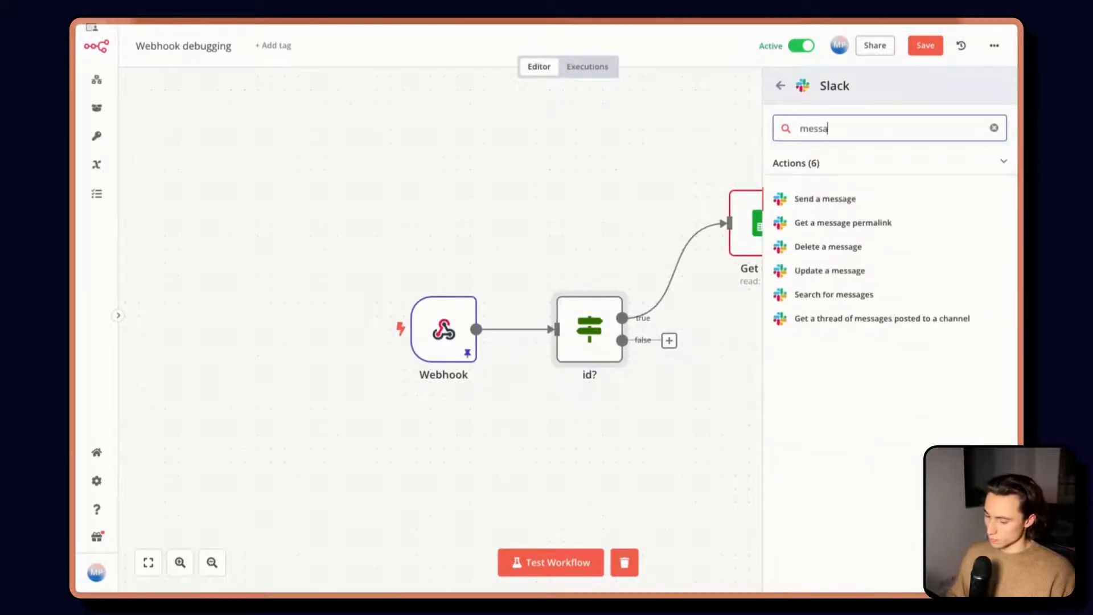
{"action": "left_click", "coordinate": [824, 198]}
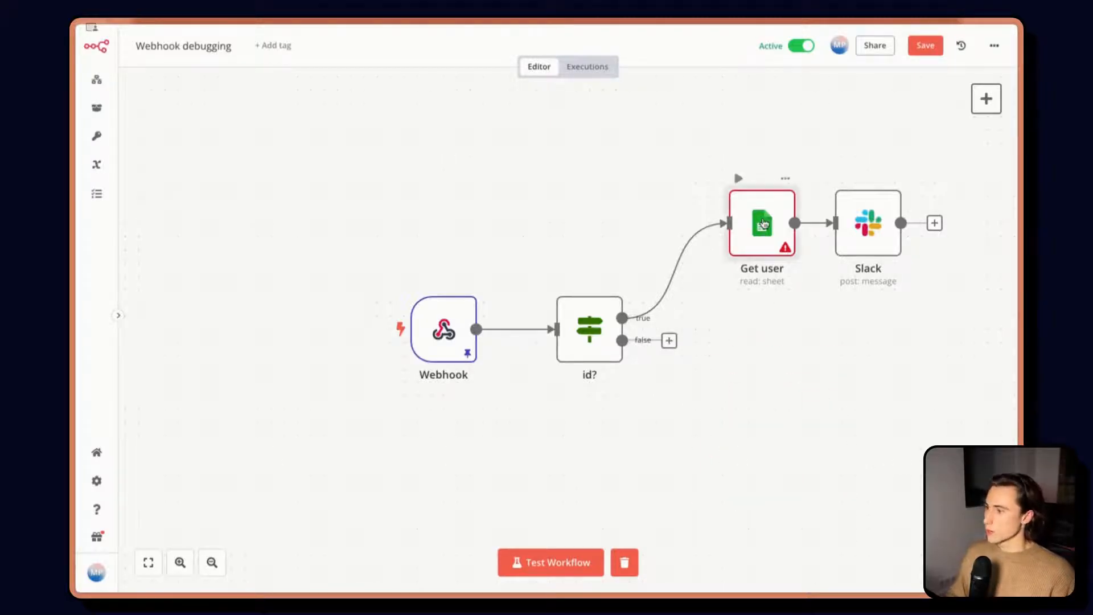
{"action": "double_click", "coordinate": [762, 223]}
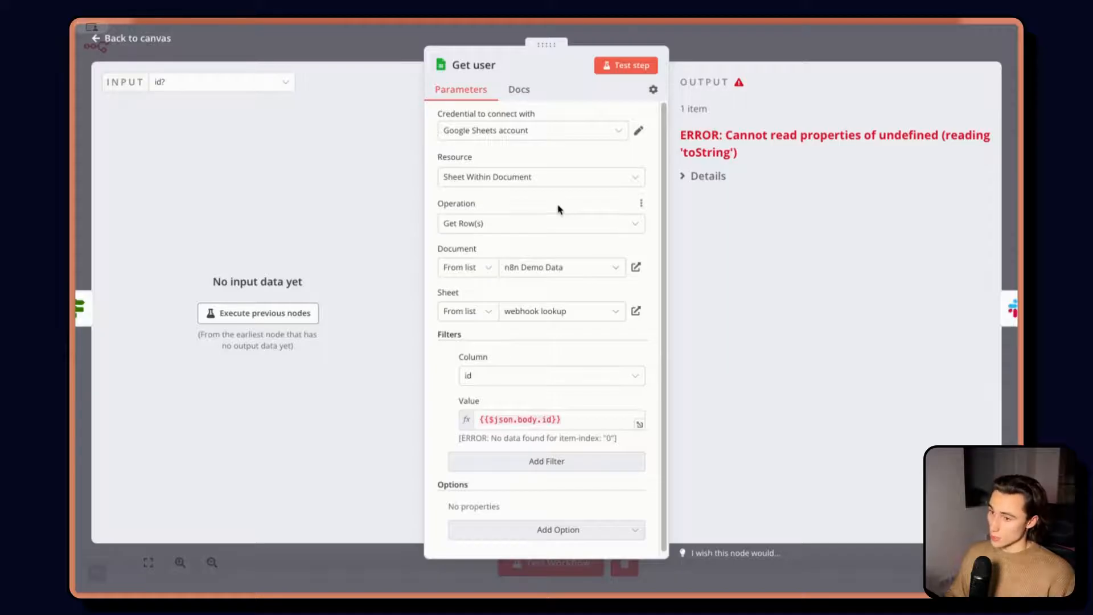
{"action": "left_click", "coordinate": [547, 419]}
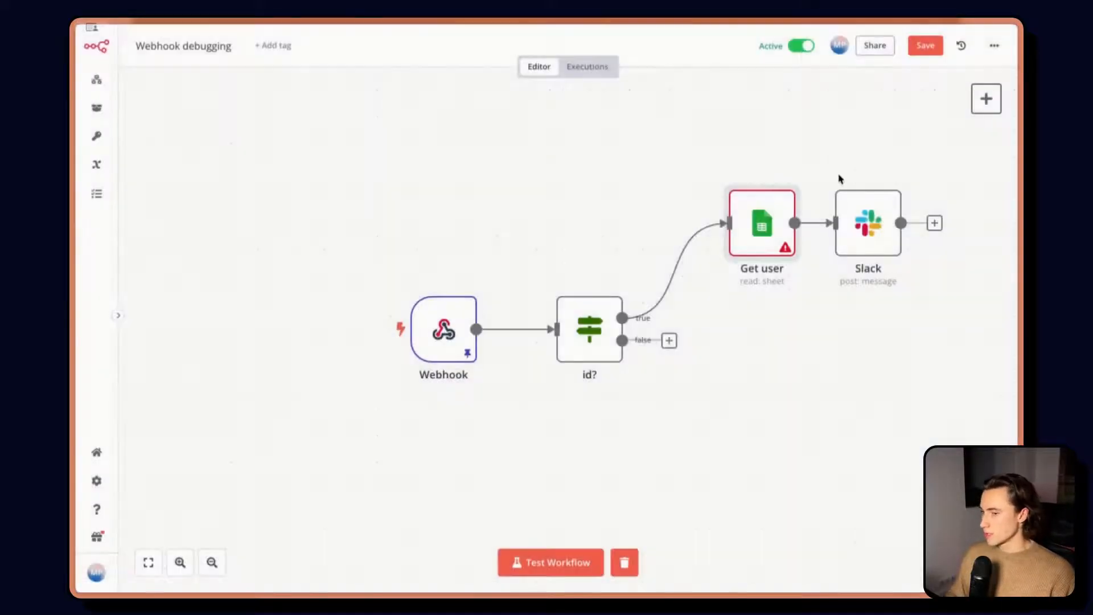
{"action": "mouse_move", "coordinate": [772, 246]}
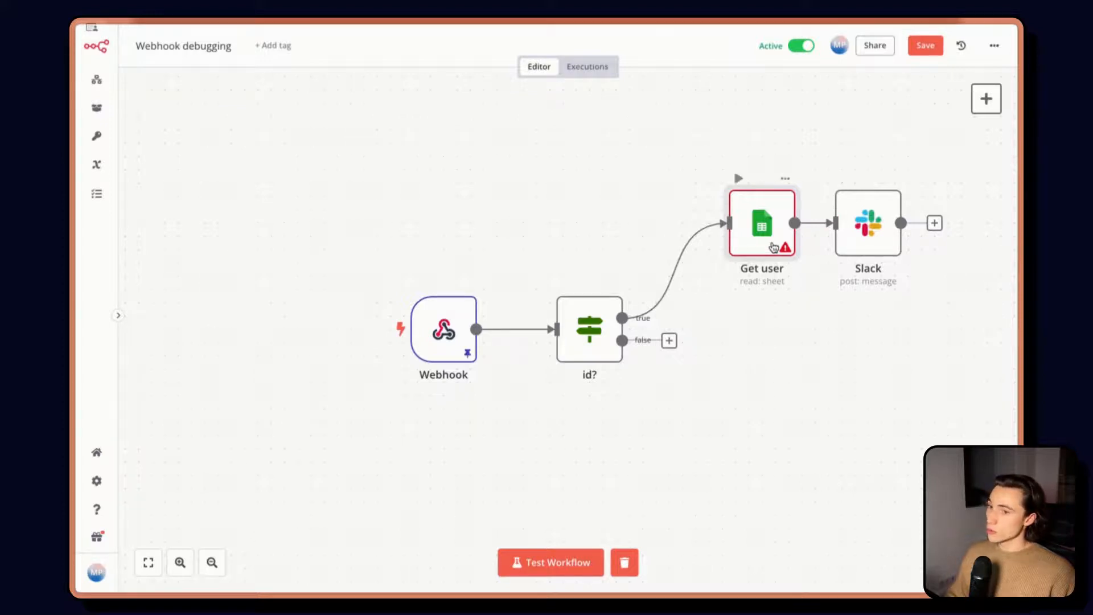
{"action": "left_click", "coordinate": [924, 45]}
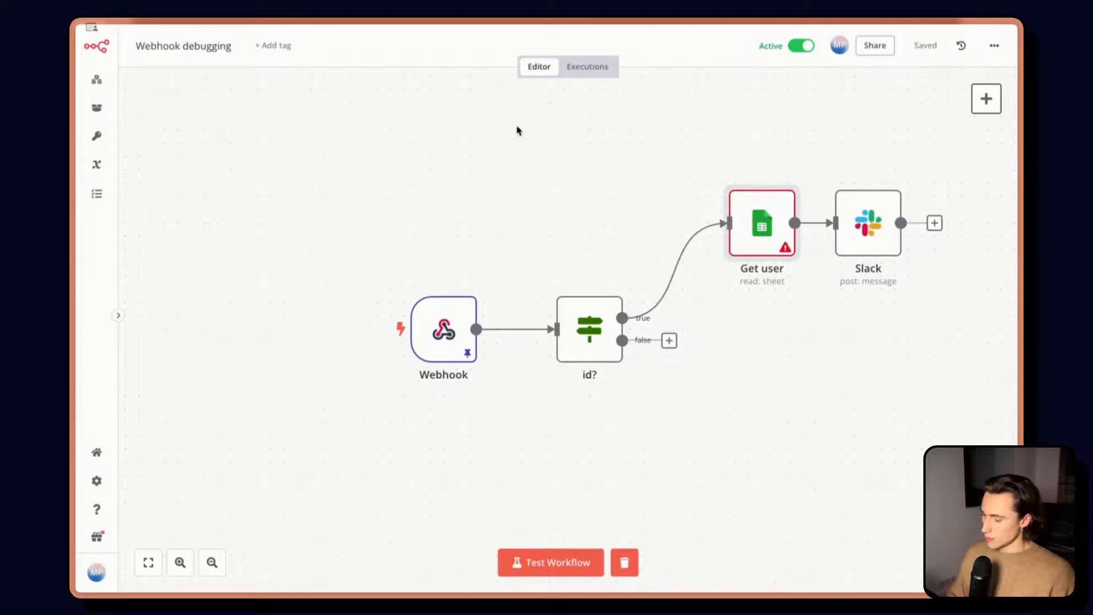
Review a past run's Get user output as JSON, then return to the editor
{"action": "left_click", "coordinate": [586, 66]}
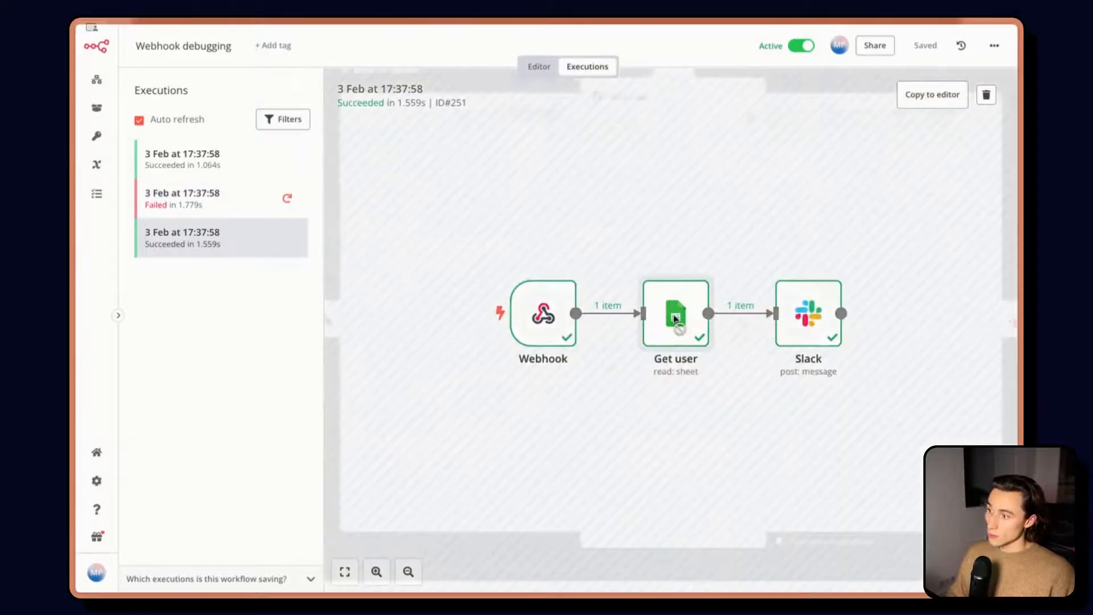
{"action": "double_click", "coordinate": [674, 313]}
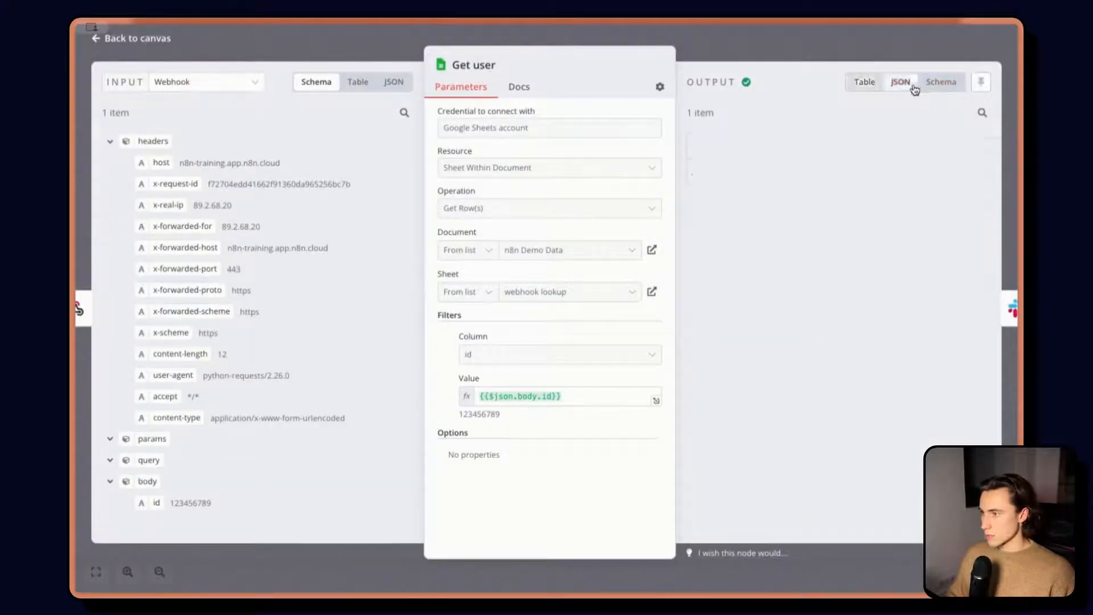
{"action": "left_click", "coordinate": [900, 82]}
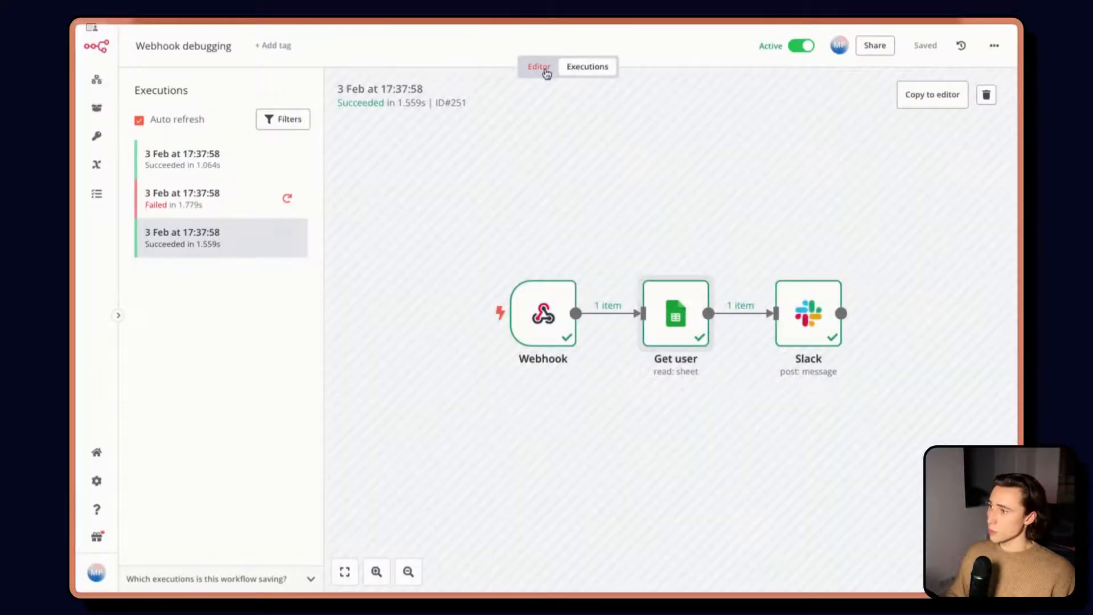
{"action": "left_click", "coordinate": [539, 66]}
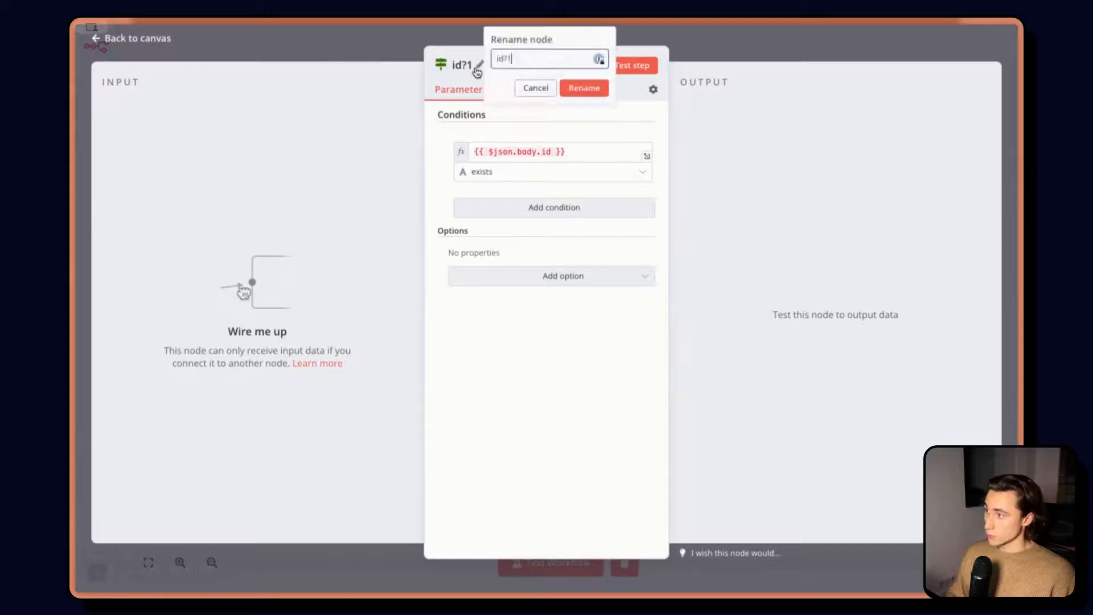
Confirm the email? name, filter Get user1 by the email column, and save the workflow
{"action": "left_click", "coordinate": [584, 88]}
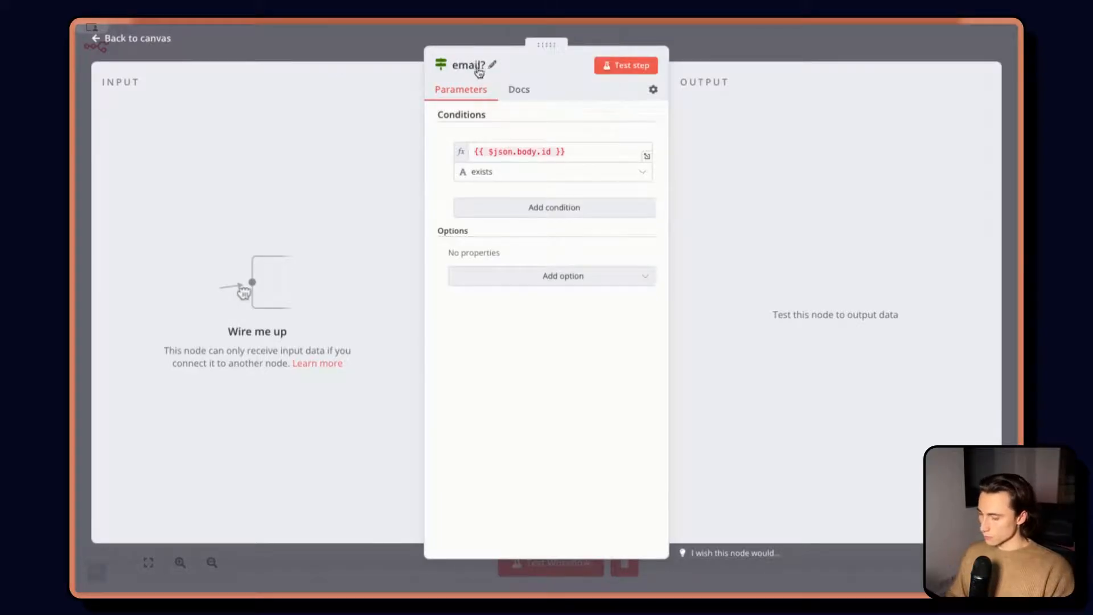
{"action": "left_click", "coordinate": [551, 152]}
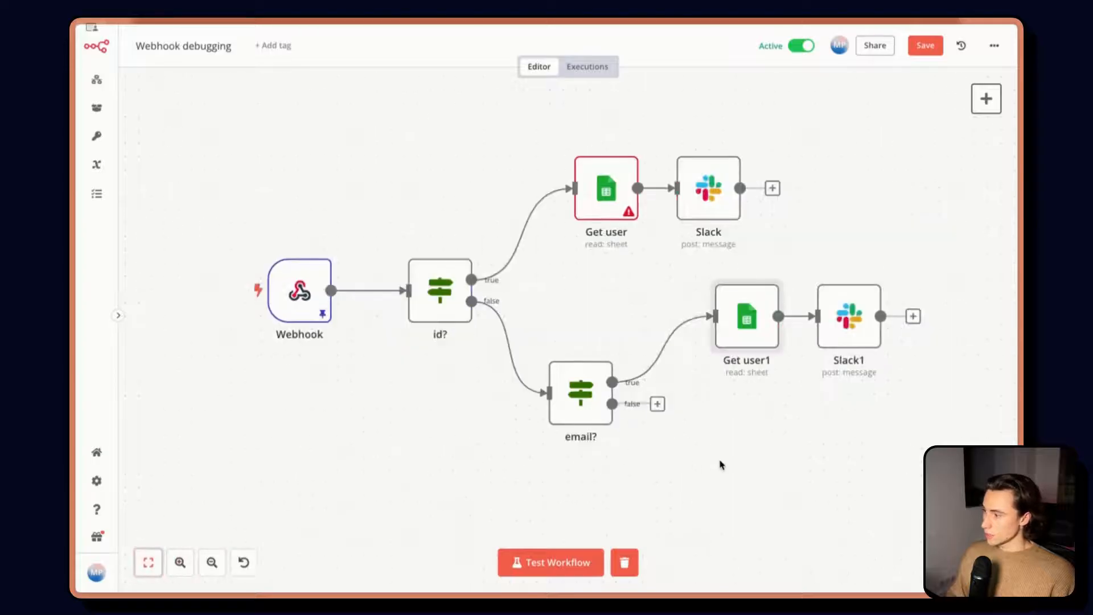
{"action": "double_click", "coordinate": [746, 317]}
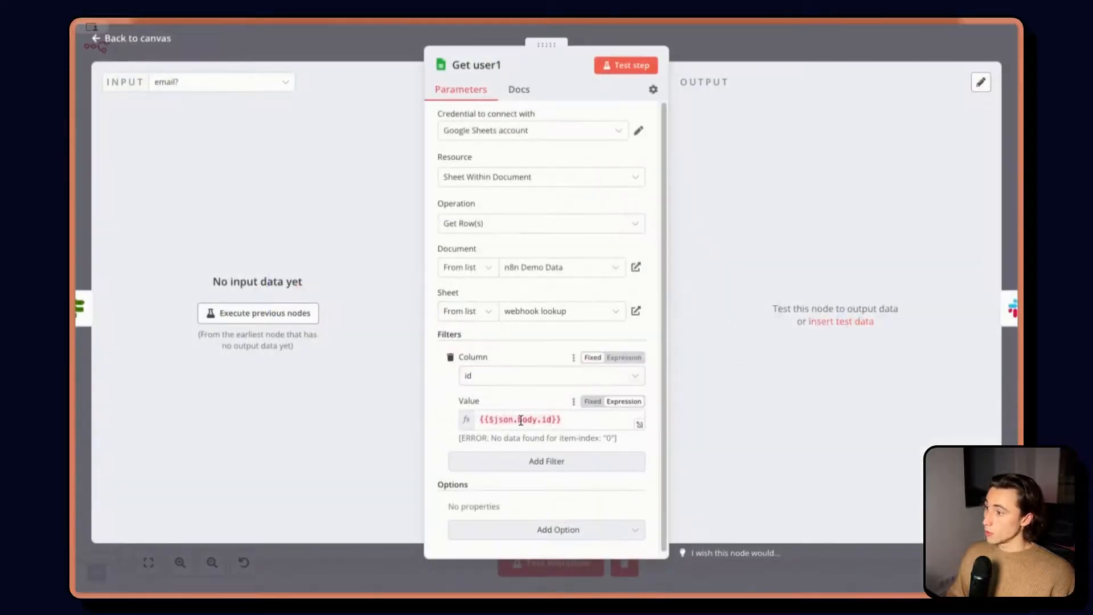
{"action": "left_click", "coordinate": [551, 374]}
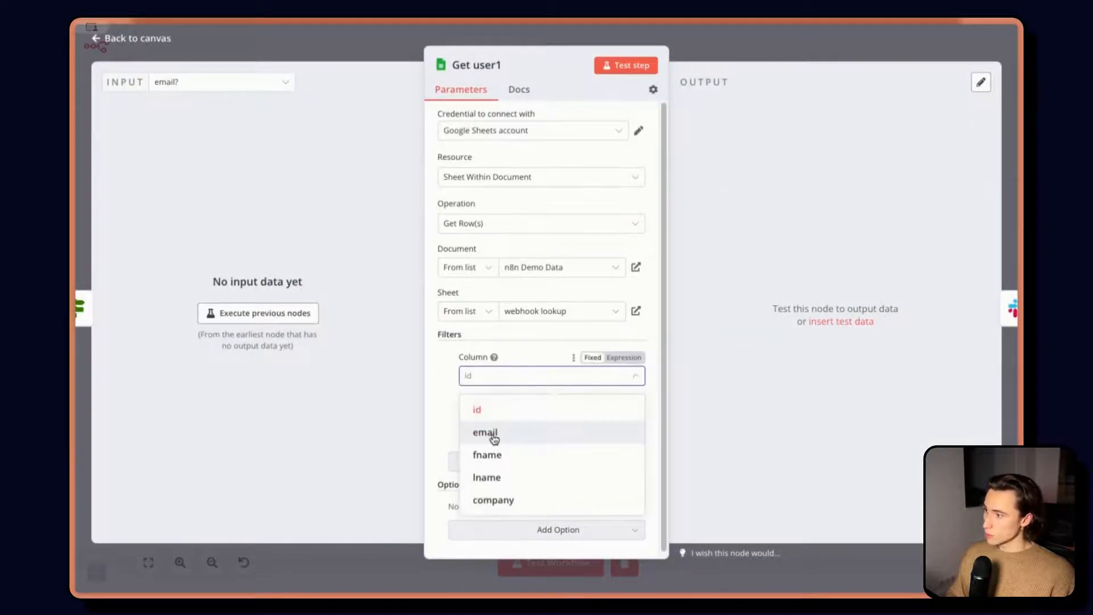
{"action": "left_click", "coordinate": [485, 433]}
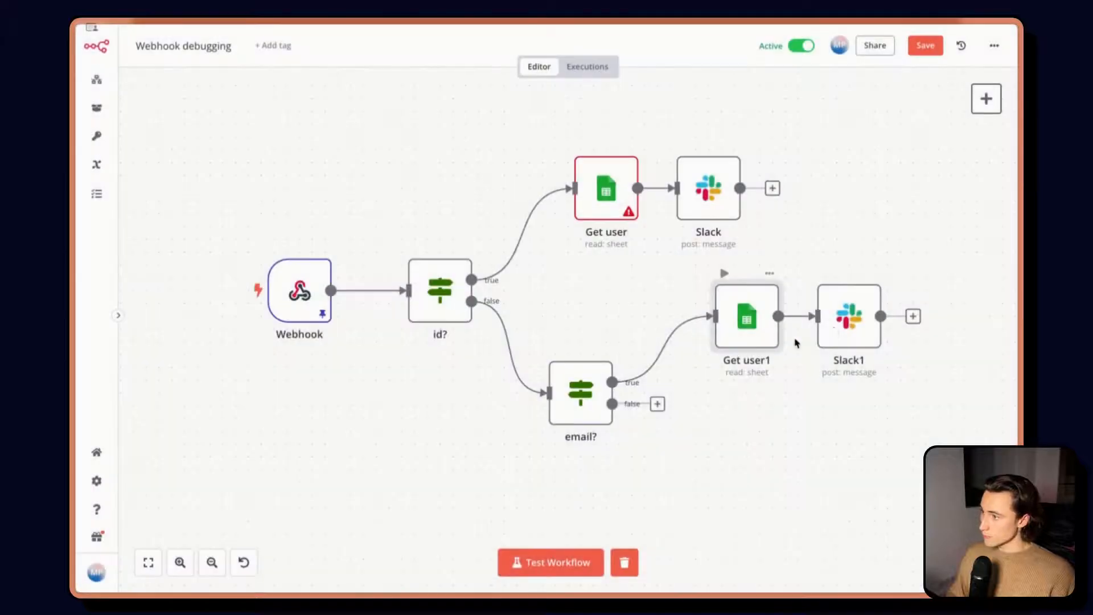
{"action": "double_click", "coordinate": [848, 315]}
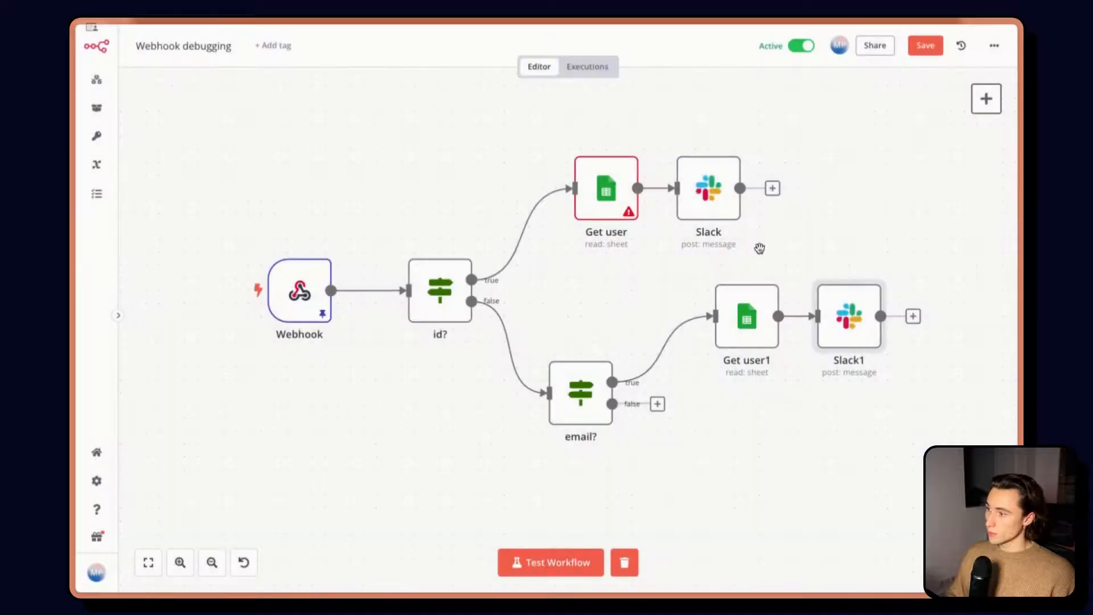
{"action": "left_click", "coordinate": [924, 45]}
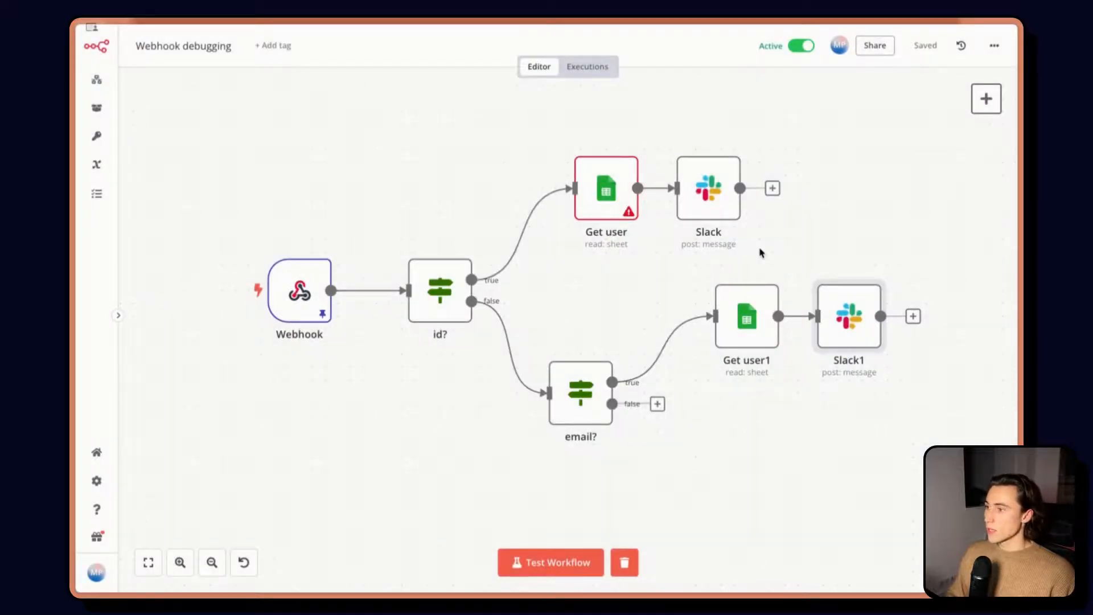
{"action": "mouse_move", "coordinate": [656, 404]}
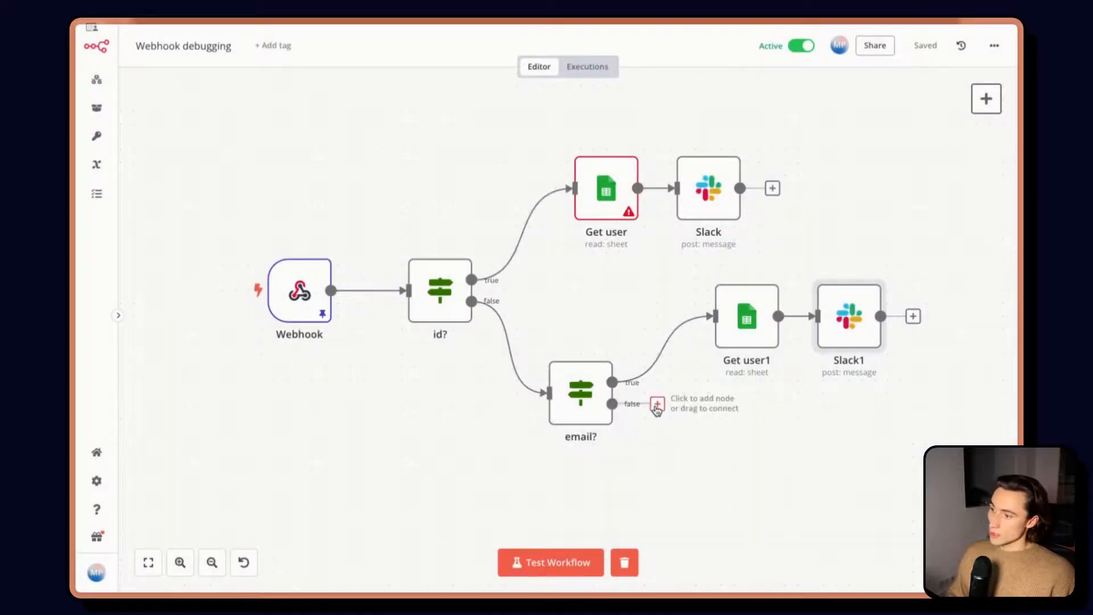
Add a Stop and Error node on email?'s false branch with message 'No ID or Email', then go to the Webhook trigger
{"action": "left_click_drag", "start_coordinate": [657, 404], "coordinate": [742, 485]}
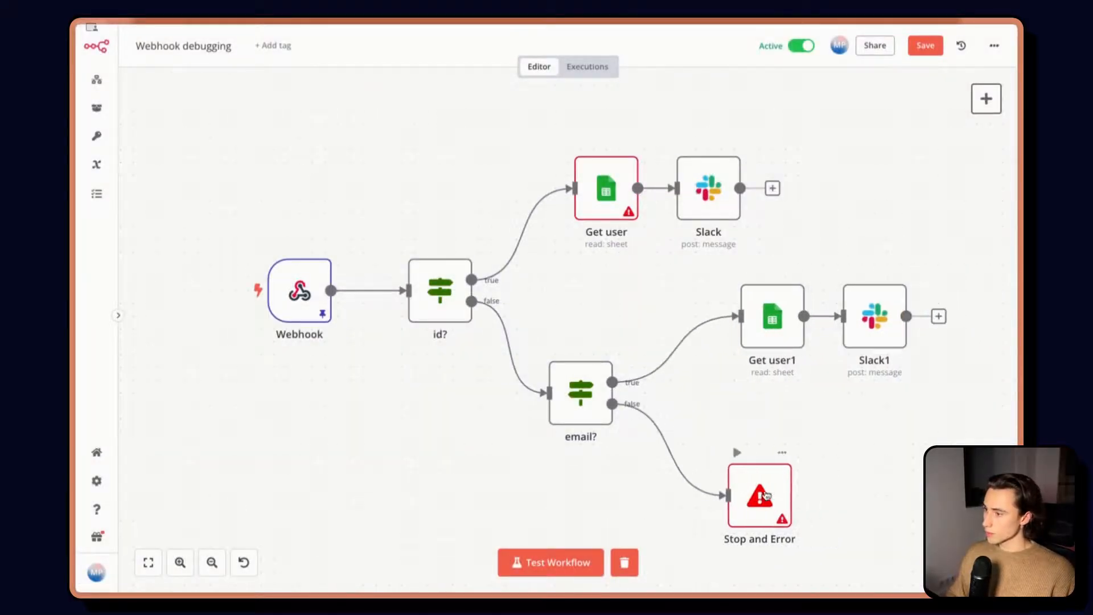
{"action": "double_click", "coordinate": [760, 495]}
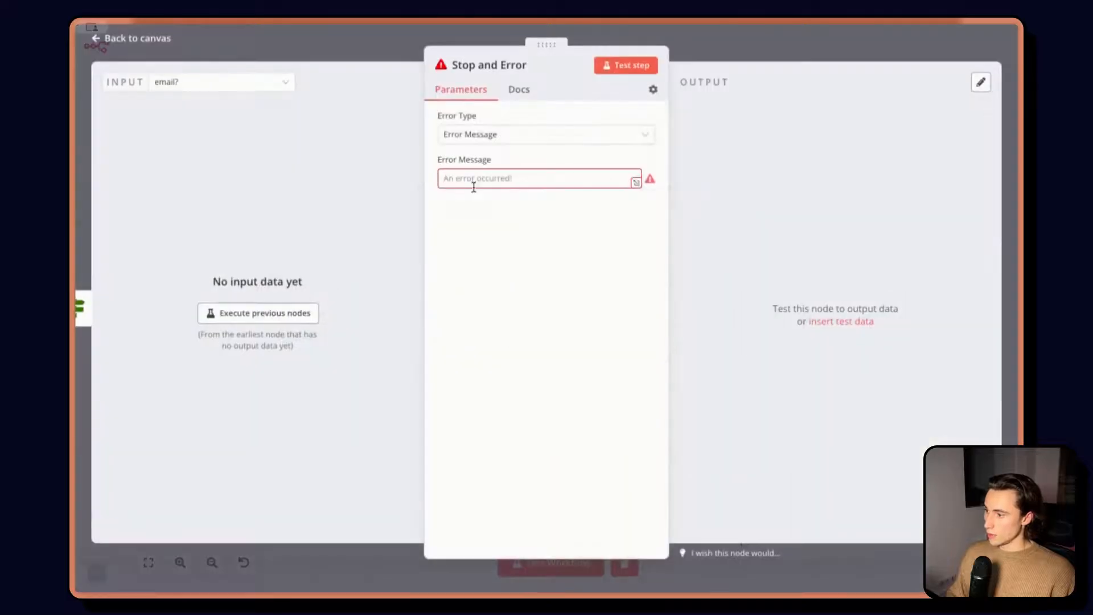
{"action": "type", "text": "No ID or E"}
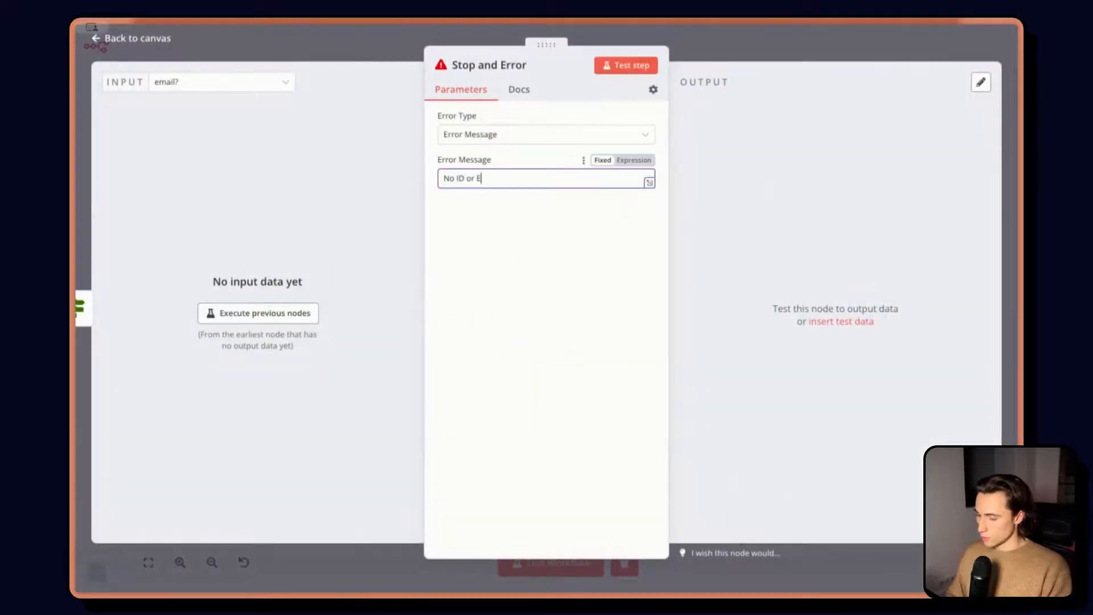
{"action": "type", "text": "mail"}
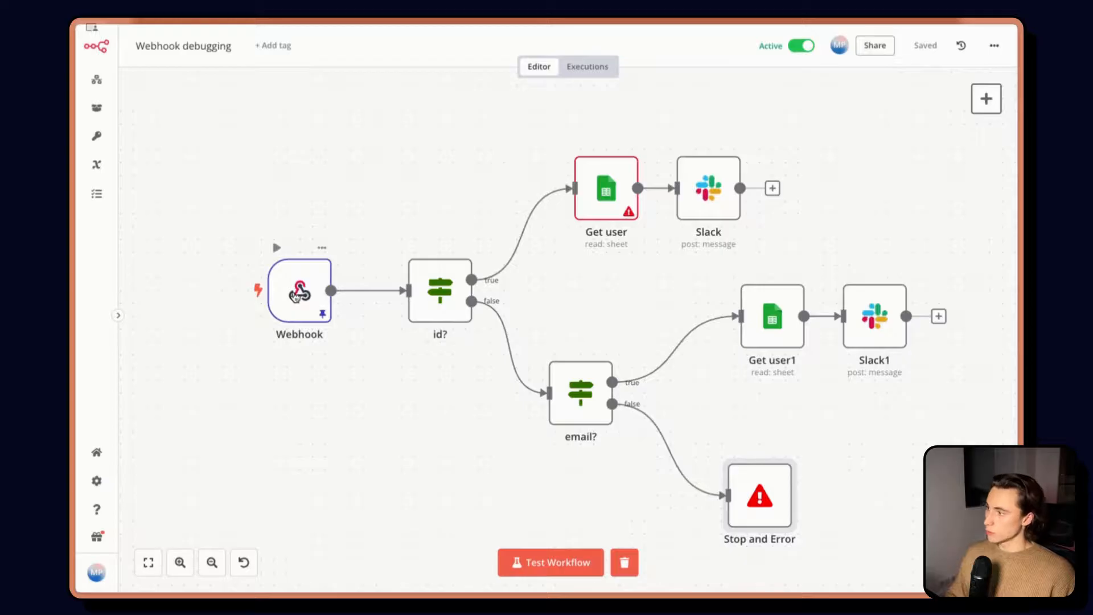
{"action": "double_click", "coordinate": [300, 291]}
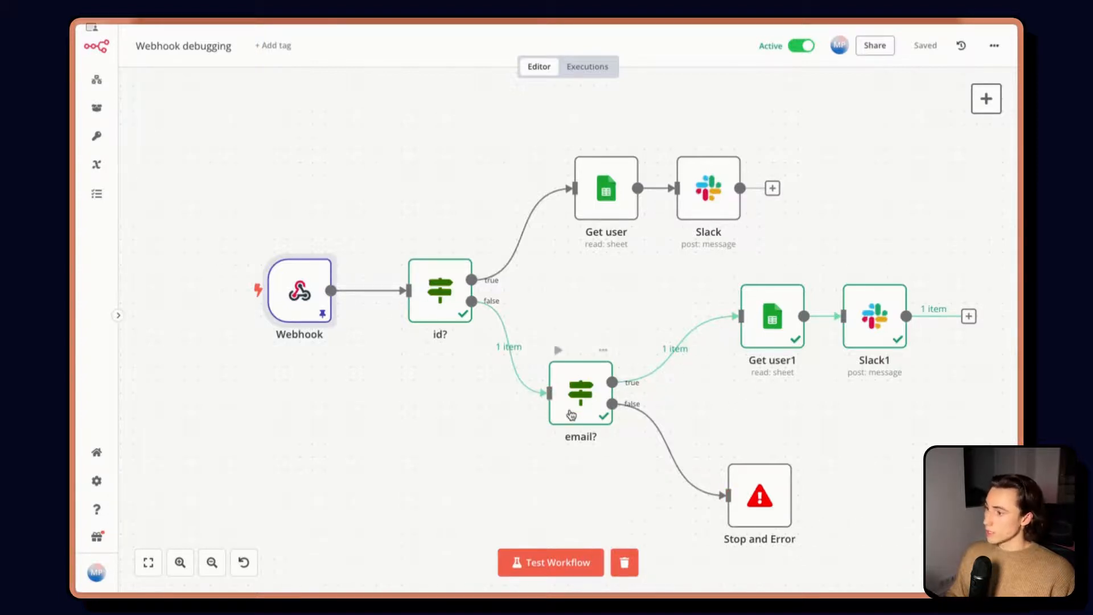
{"action": "mouse_move", "coordinate": [829, 284]}
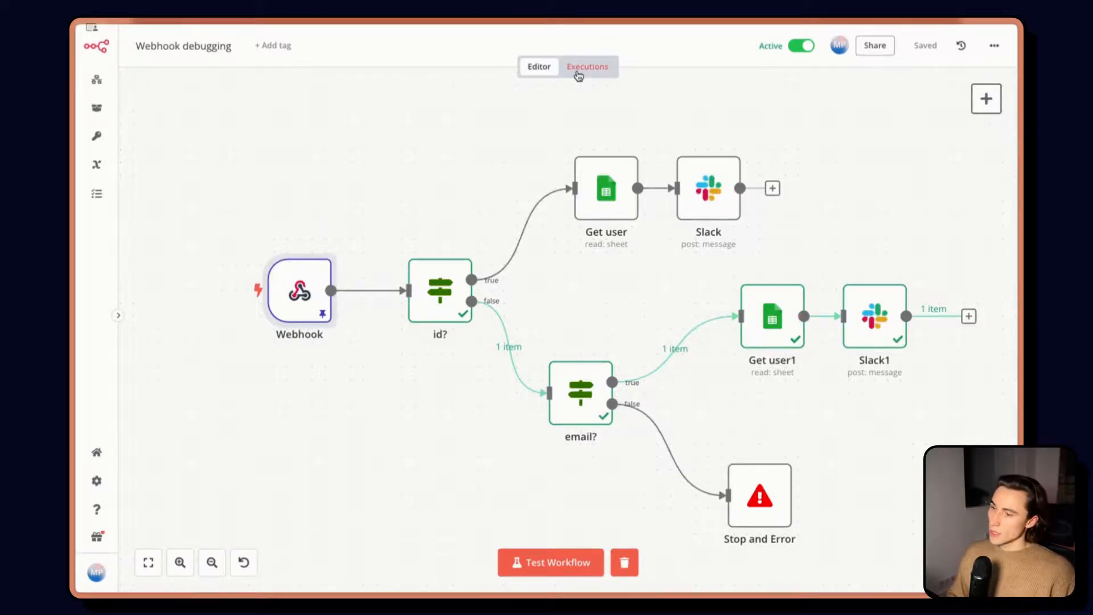
Inspect the Slack and Get user steps of a past run, viewing the Webhook input as JSON
{"action": "left_click", "coordinate": [587, 66]}
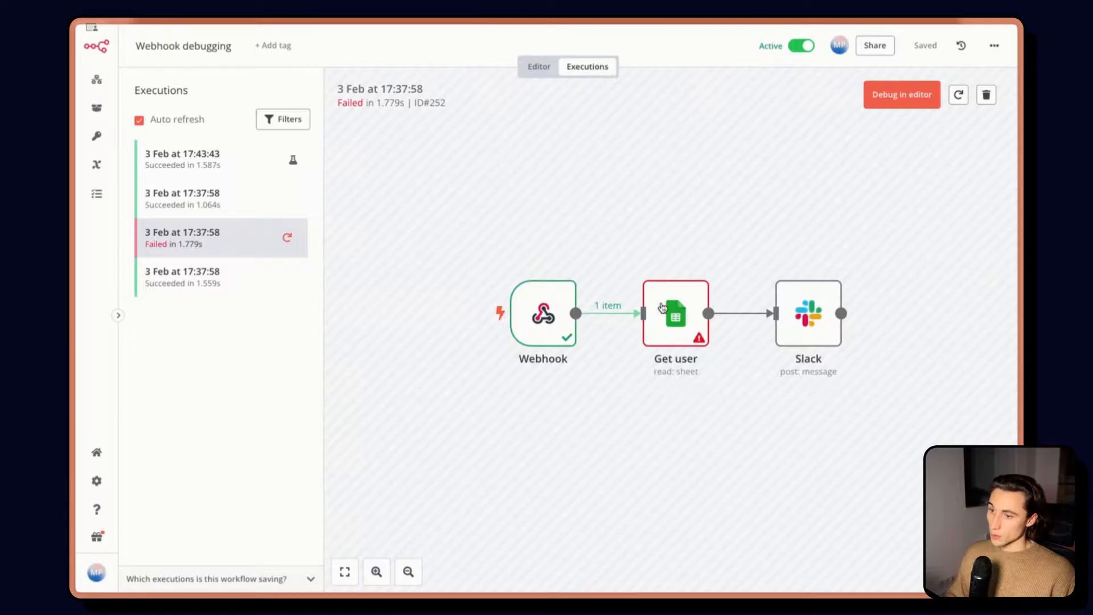
{"action": "mouse_move", "coordinate": [614, 152]}
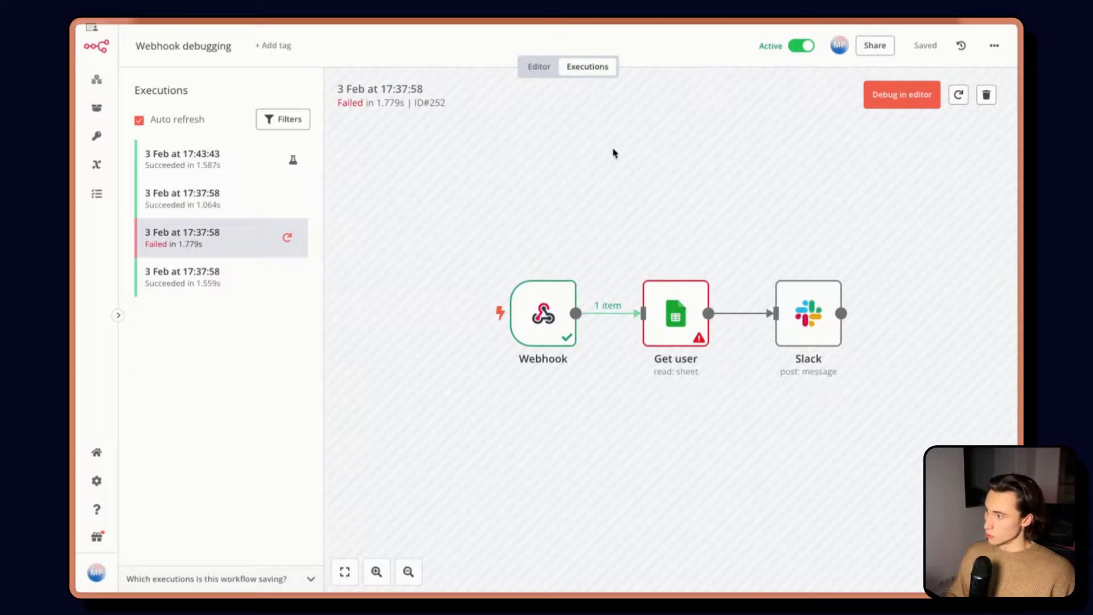
{"action": "mouse_move", "coordinate": [328, 154]}
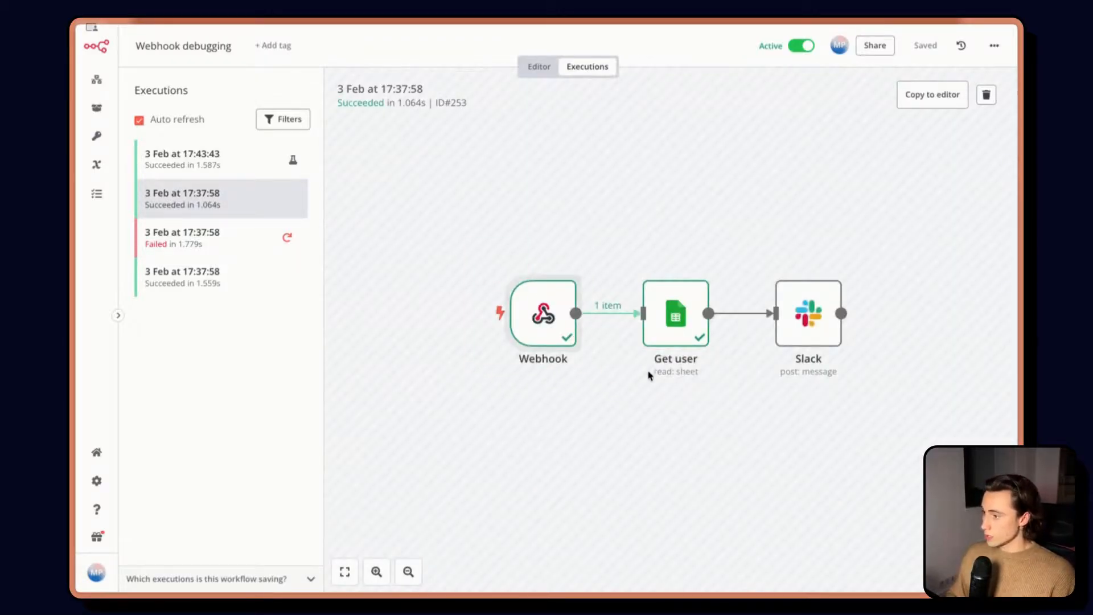
{"action": "mouse_move", "coordinate": [857, 339]}
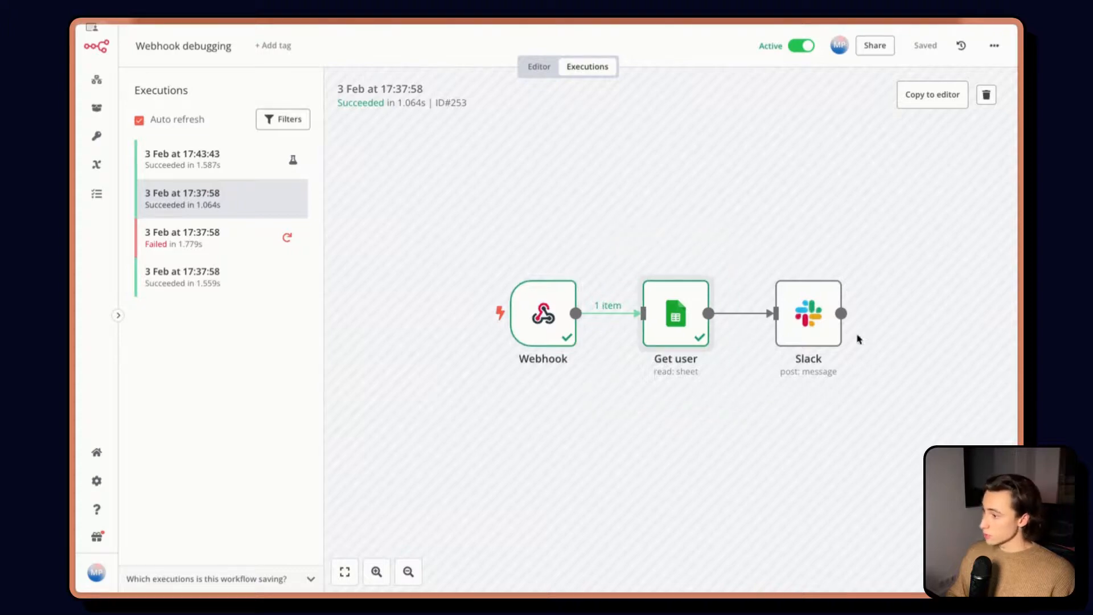
{"action": "double_click", "coordinate": [809, 312]}
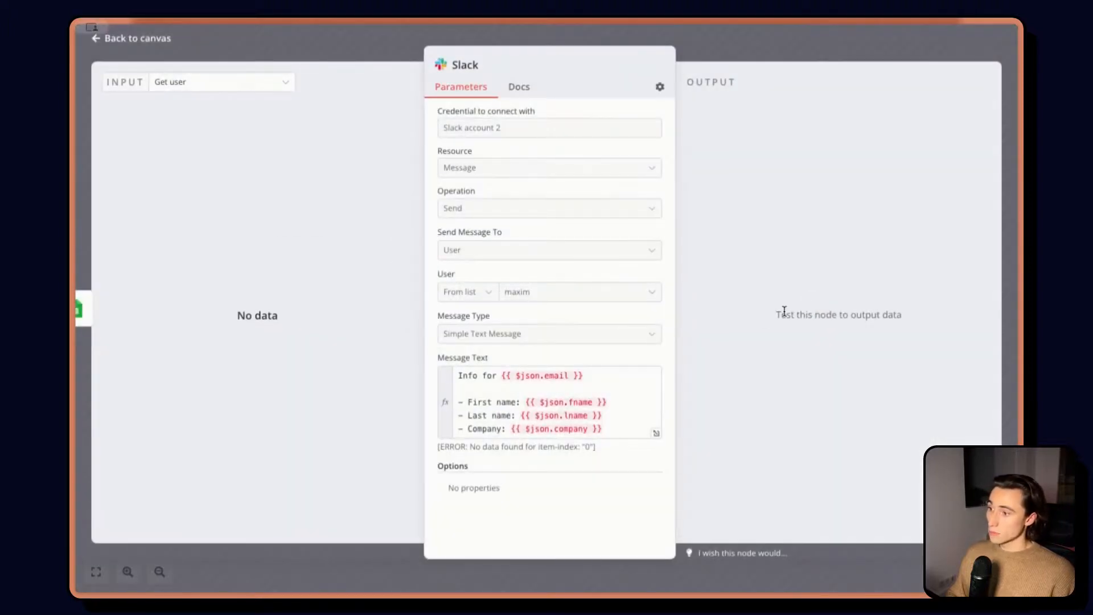
{"action": "mouse_move", "coordinate": [850, 224]}
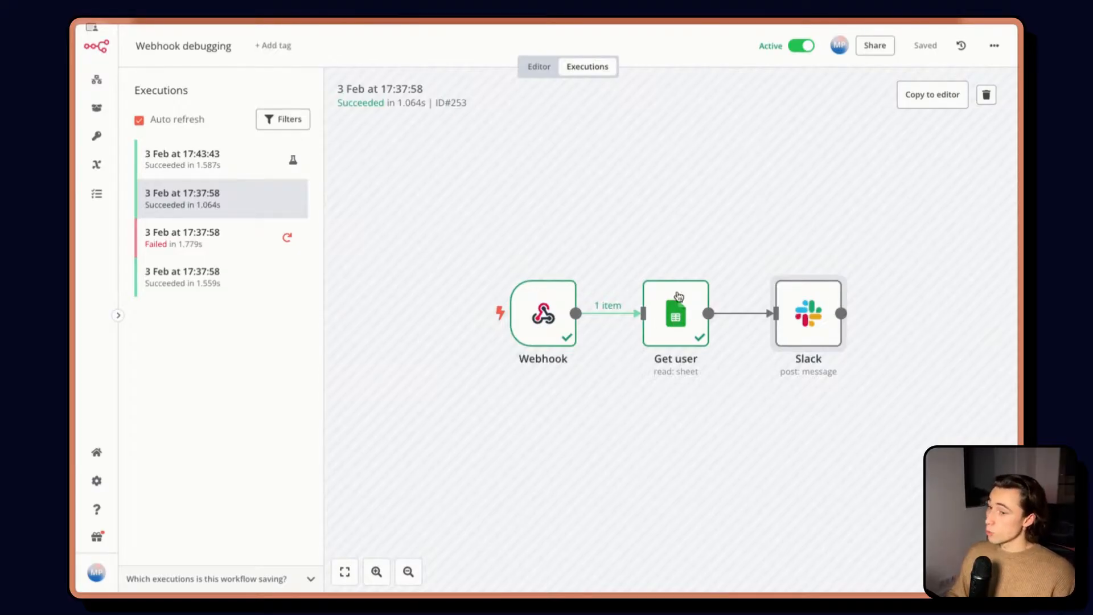
{"action": "double_click", "coordinate": [675, 312]}
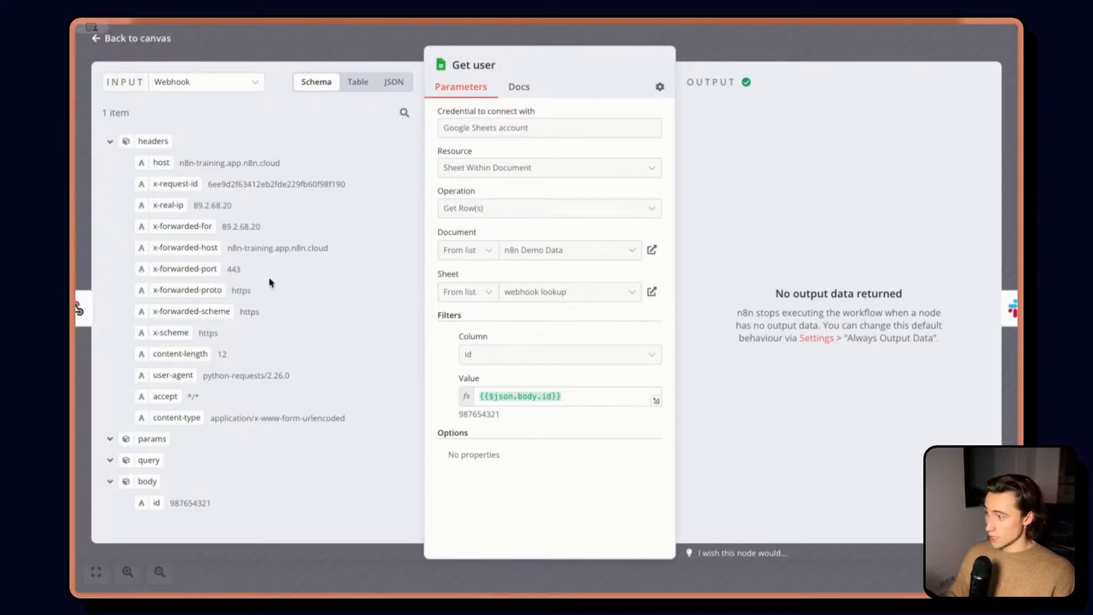
{"action": "left_click", "coordinate": [393, 82]}
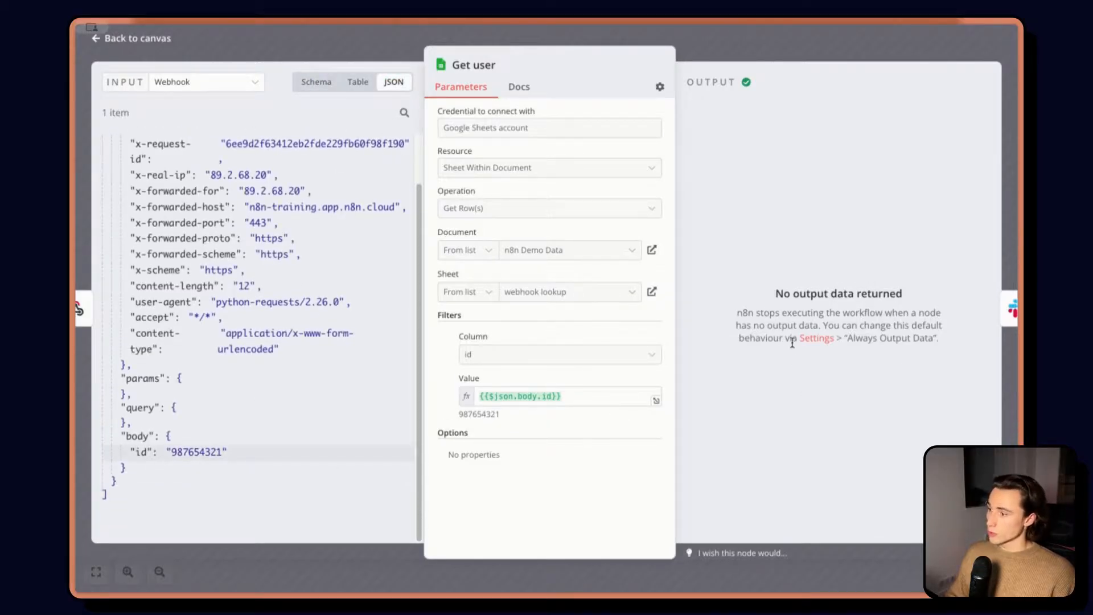
{"action": "mouse_move", "coordinate": [820, 208]}
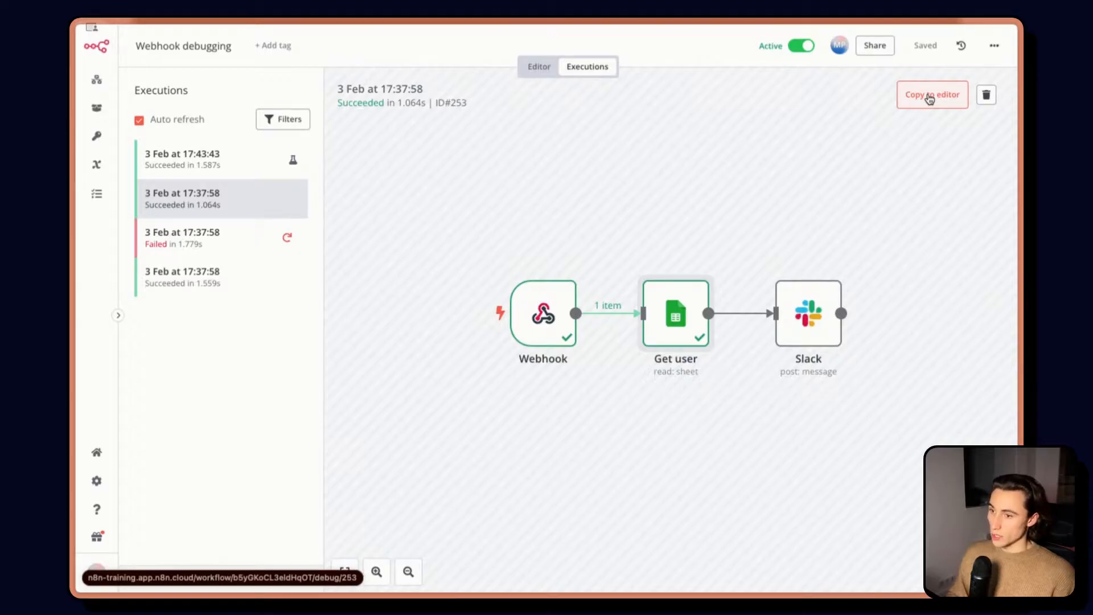
Load the id 987654321 run into the editor, unpinning Webhook data, and test-run it up to Get user
{"action": "left_click", "coordinate": [932, 95]}
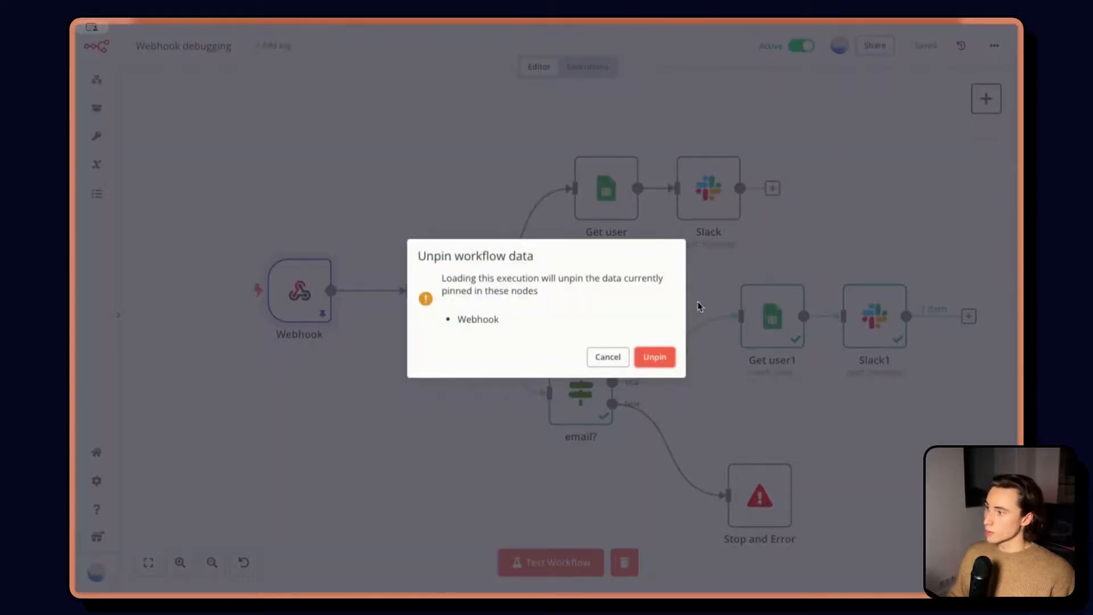
{"action": "left_click", "coordinate": [653, 357]}
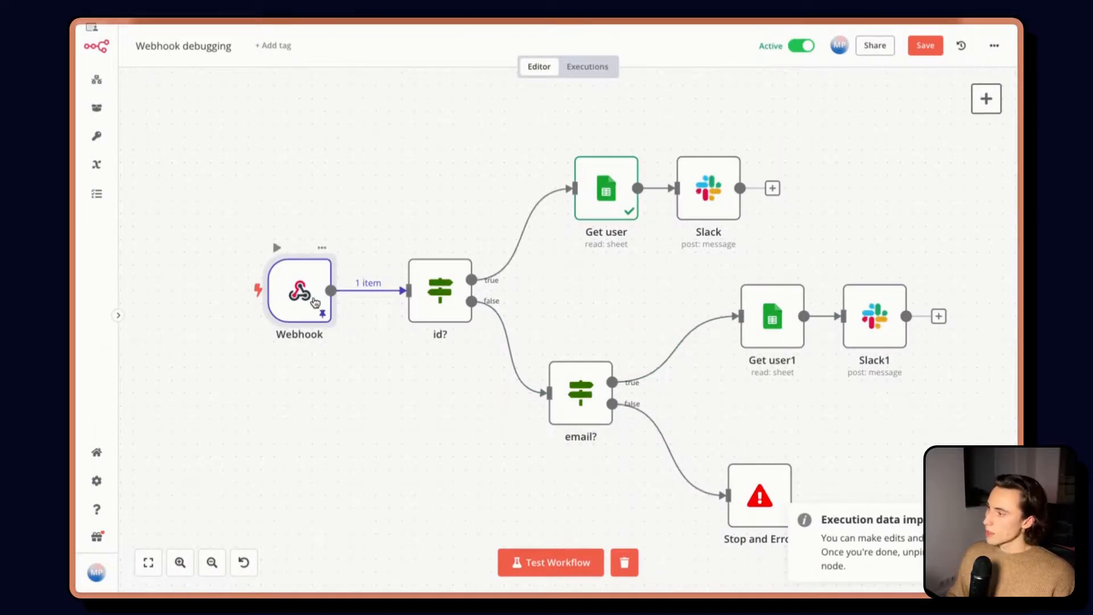
{"action": "double_click", "coordinate": [300, 289]}
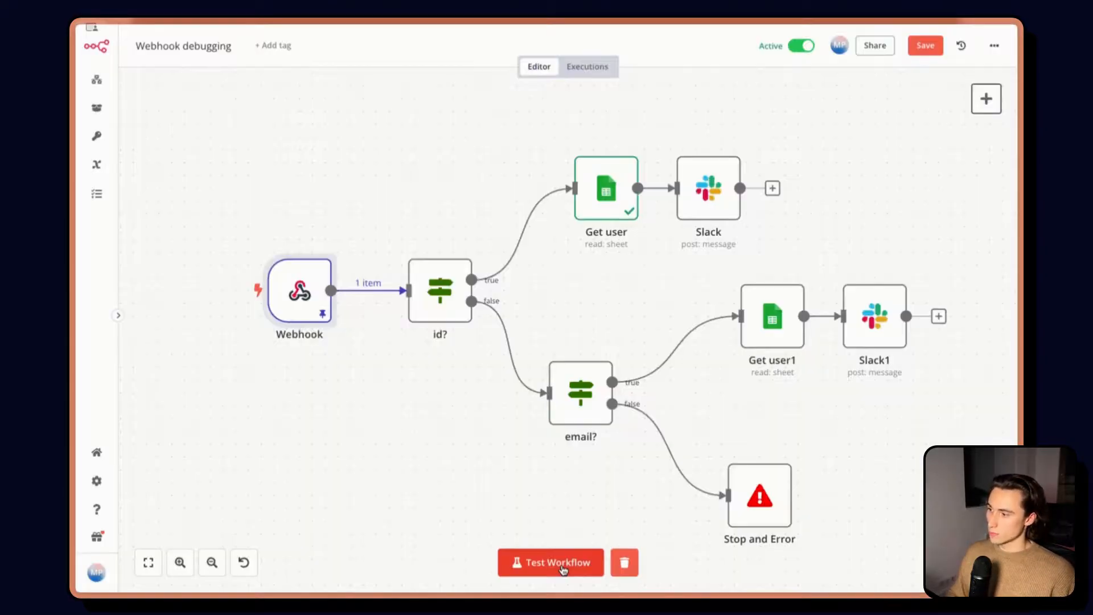
{"action": "left_click", "coordinate": [550, 563]}
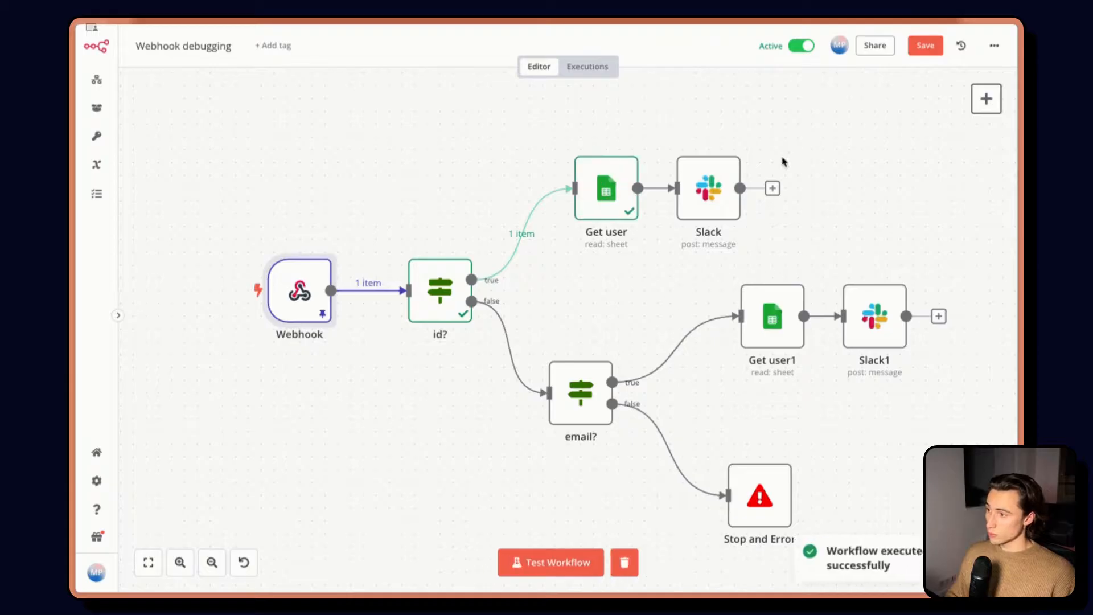
{"action": "mouse_move", "coordinate": [804, 374]}
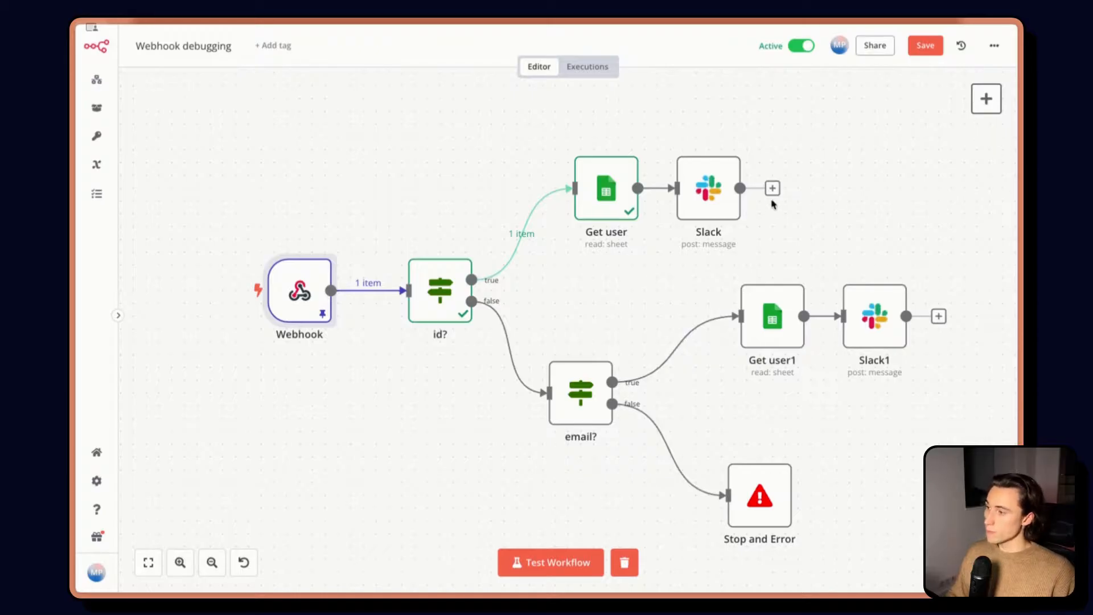
{"action": "mouse_move", "coordinate": [756, 232]}
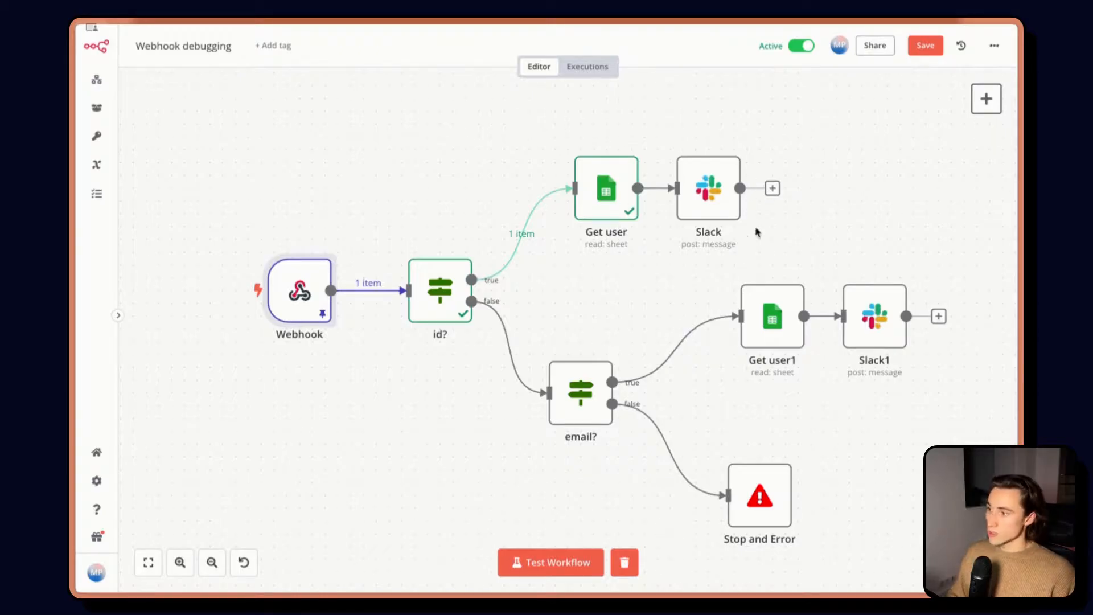
{"action": "mouse_move", "coordinate": [742, 217]}
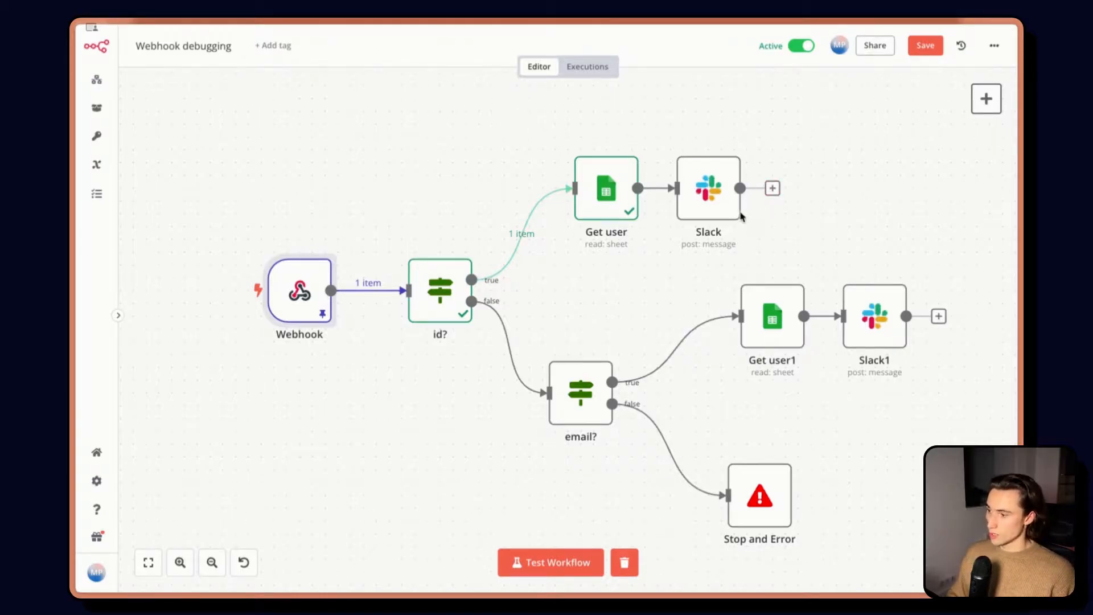
{"action": "double_click", "coordinate": [605, 188]}
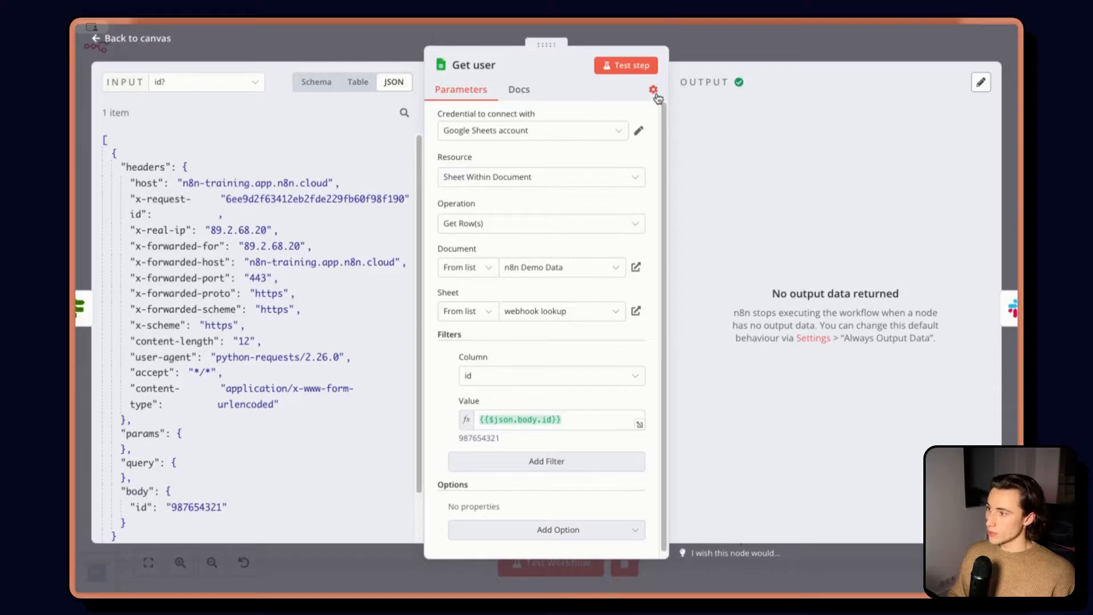
Switch on Always Output Data for Get user, test the step, and return to the canvas
{"action": "left_click", "coordinate": [653, 90]}
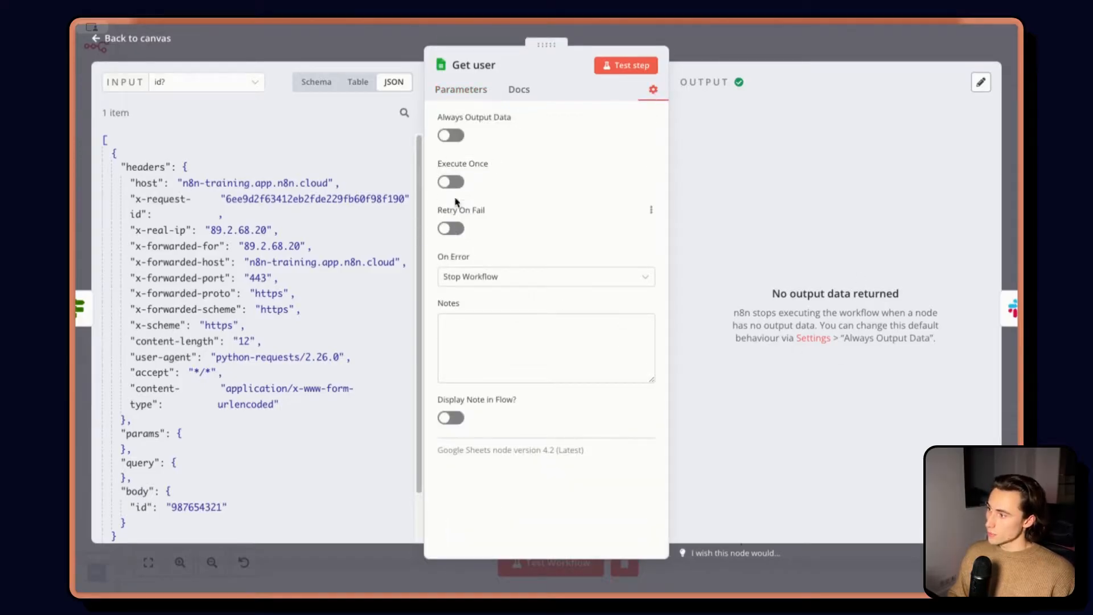
{"action": "mouse_move", "coordinate": [546, 159]}
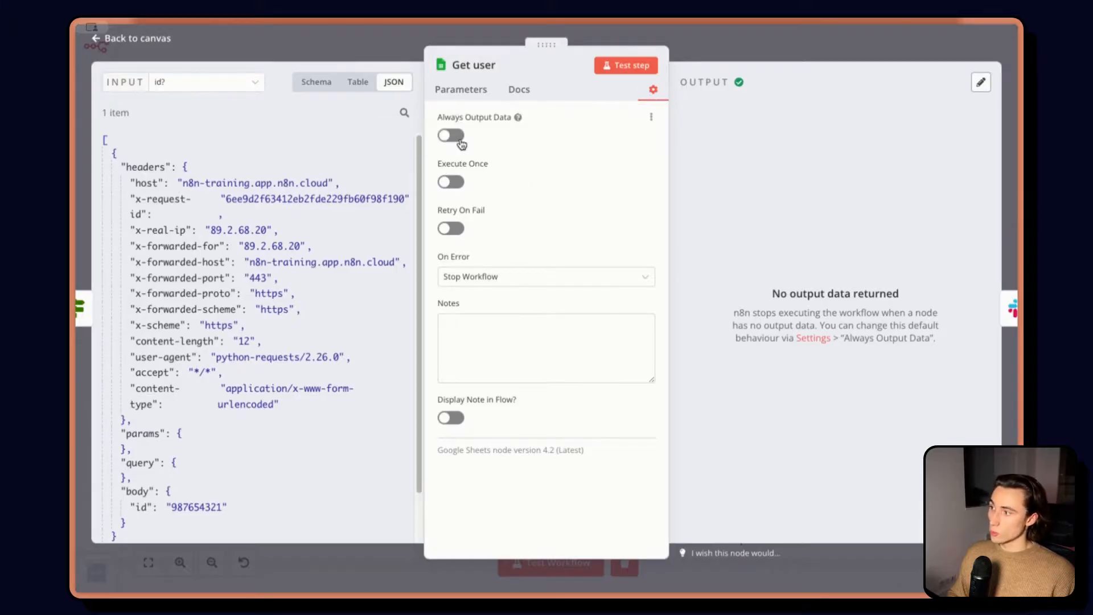
{"action": "left_click", "coordinate": [451, 136]}
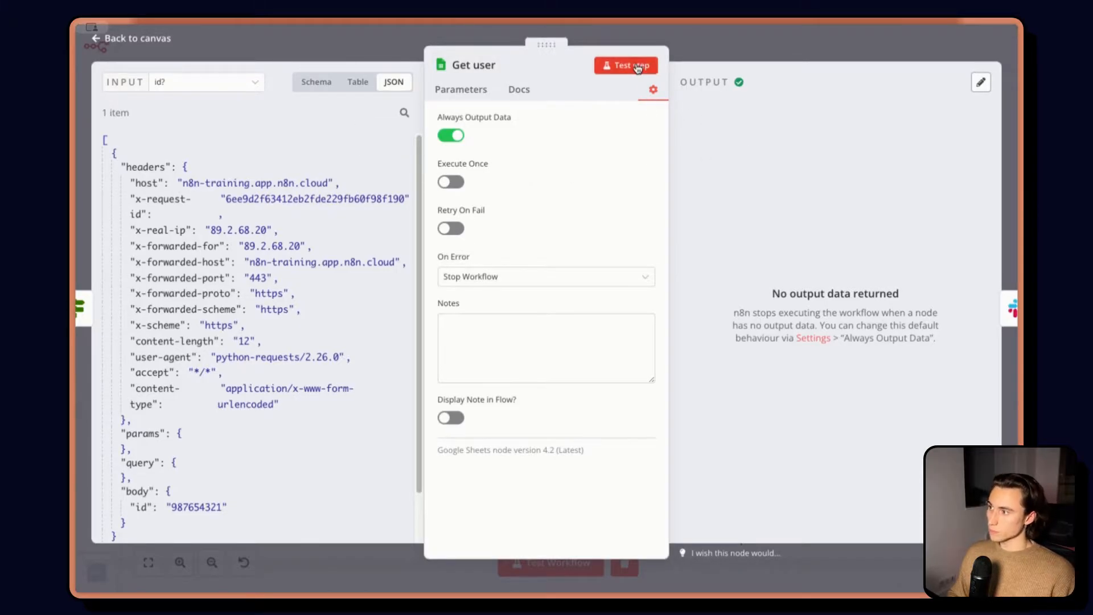
{"action": "left_click", "coordinate": [626, 65]}
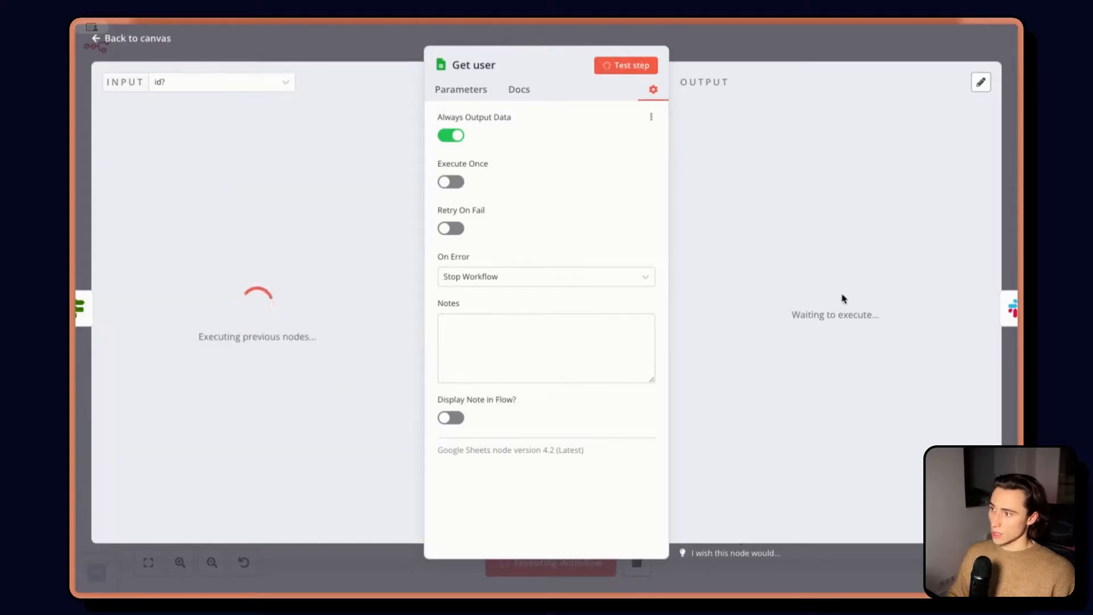
{"action": "left_click", "coordinate": [625, 65]}
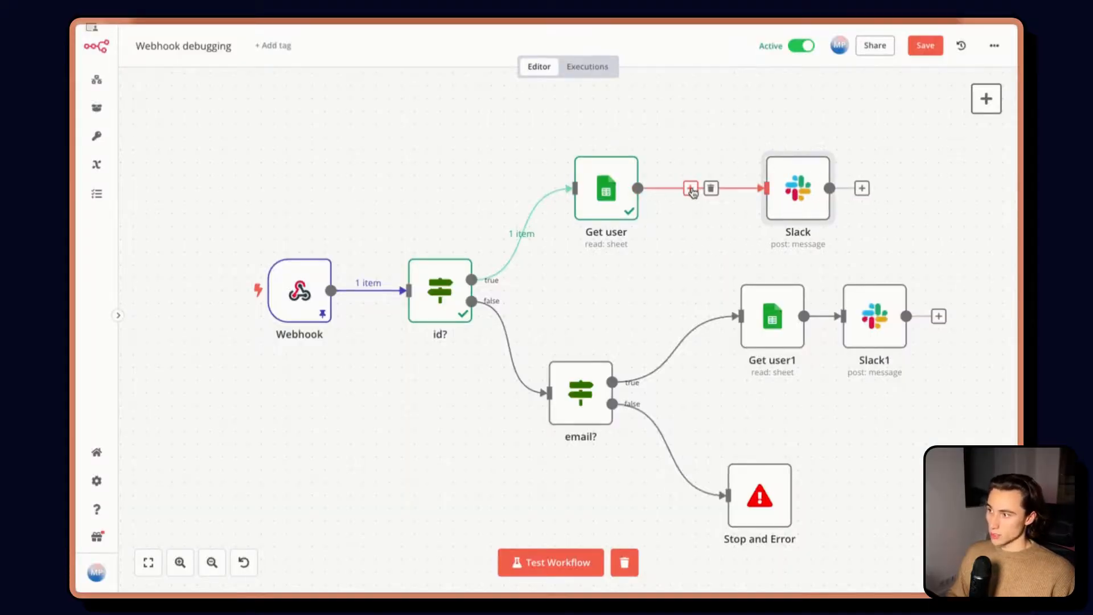
Insert an If node on the Get user→Slack connection with its first condition value as an expression
{"action": "left_click", "coordinate": [690, 188]}
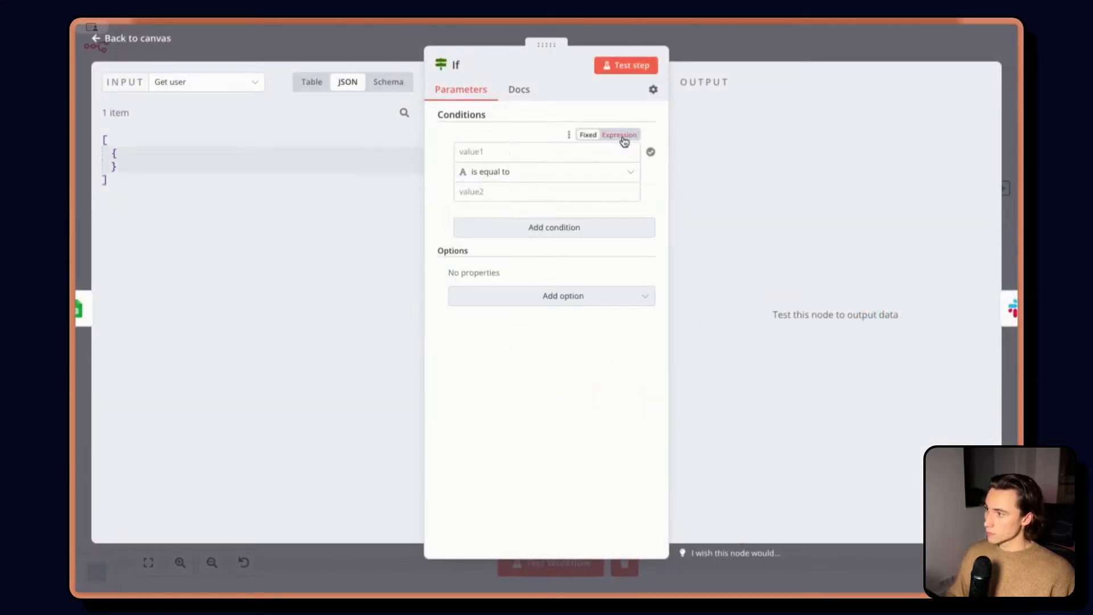
{"action": "left_click", "coordinate": [618, 134]}
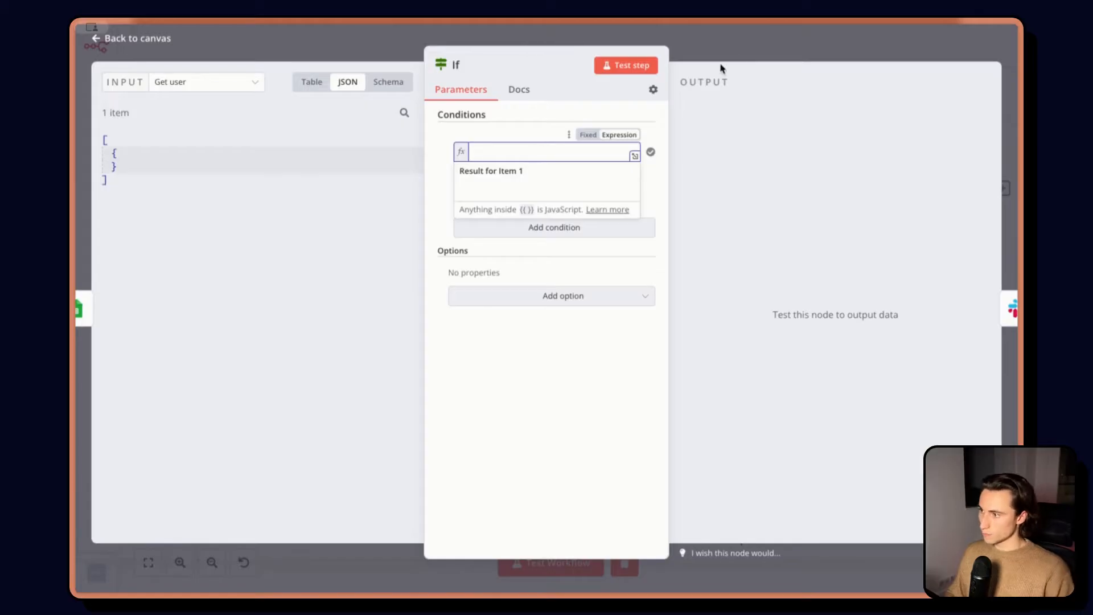
{"action": "left_click", "coordinate": [129, 38]}
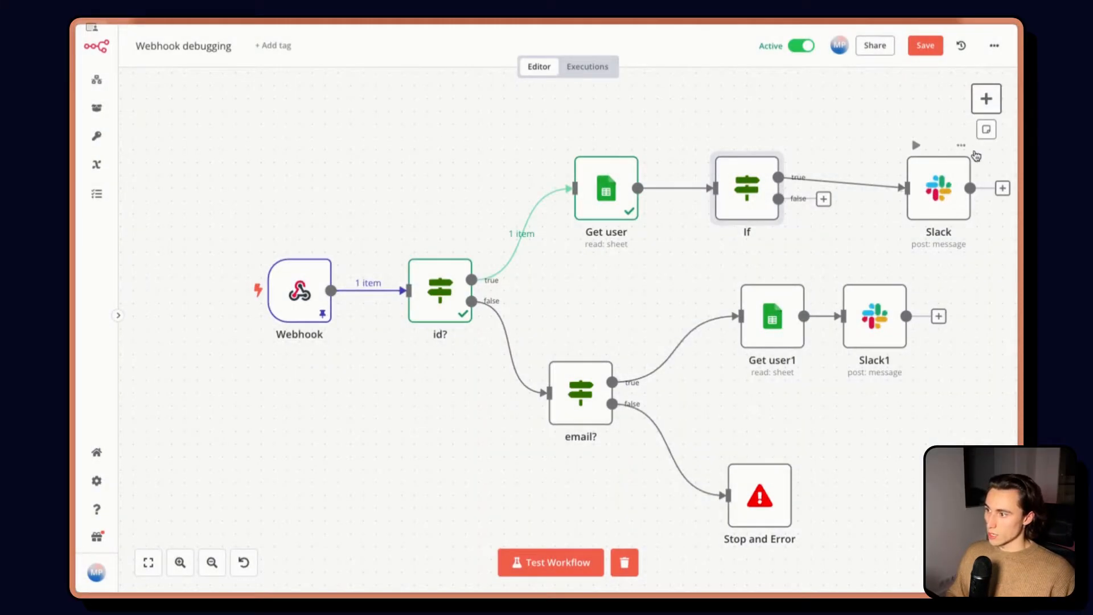
Set the If node's first condition value to {{ $json.email }}
{"action": "double_click", "coordinate": [937, 188]}
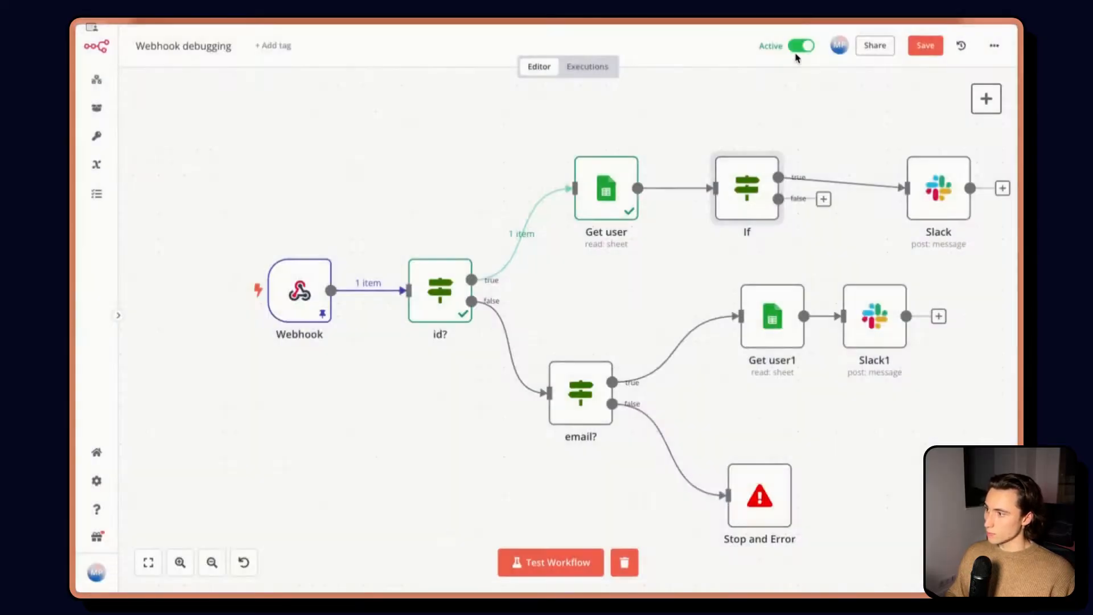
{"action": "double_click", "coordinate": [747, 187]}
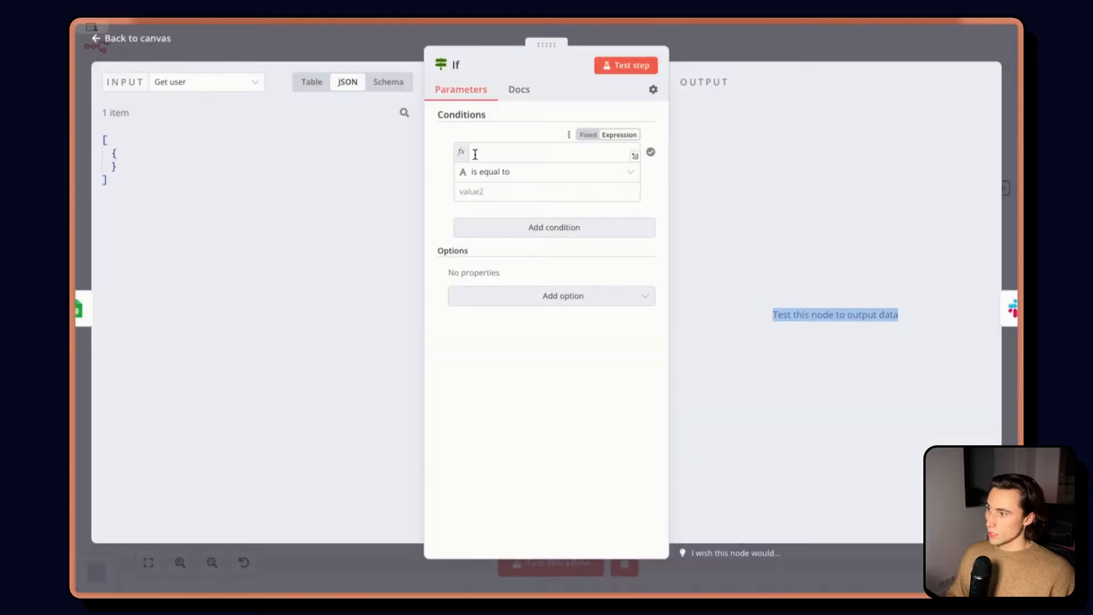
{"action": "type", "text": "{{ $json.email }}"}
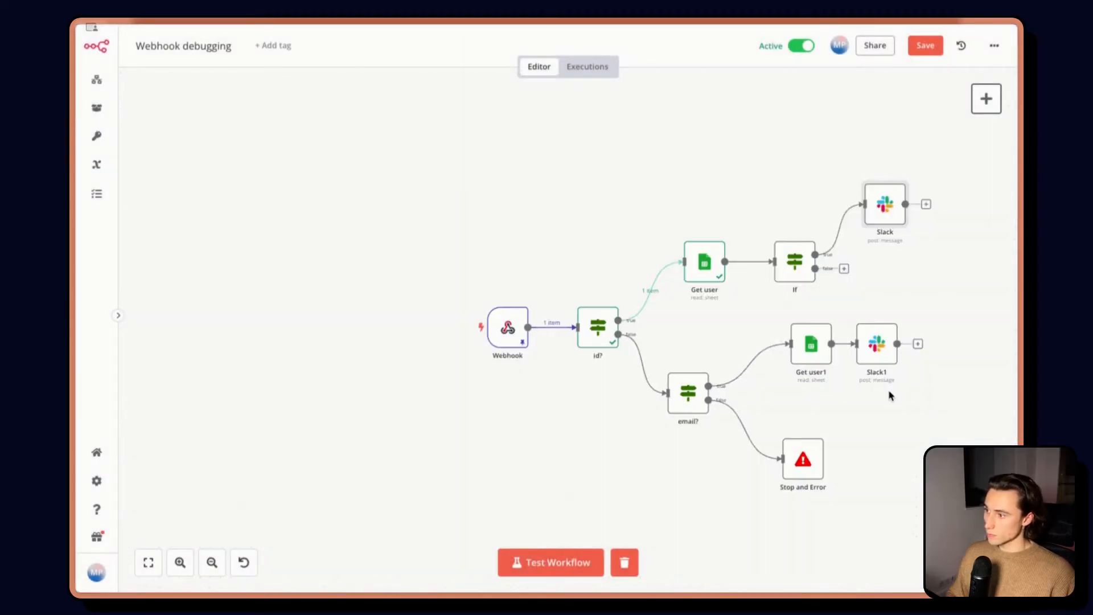
Insert If1 before Slack1, move Slack1 up, and attach Stop and Error1 to If's false branch
{"action": "left_click", "coordinate": [148, 562]}
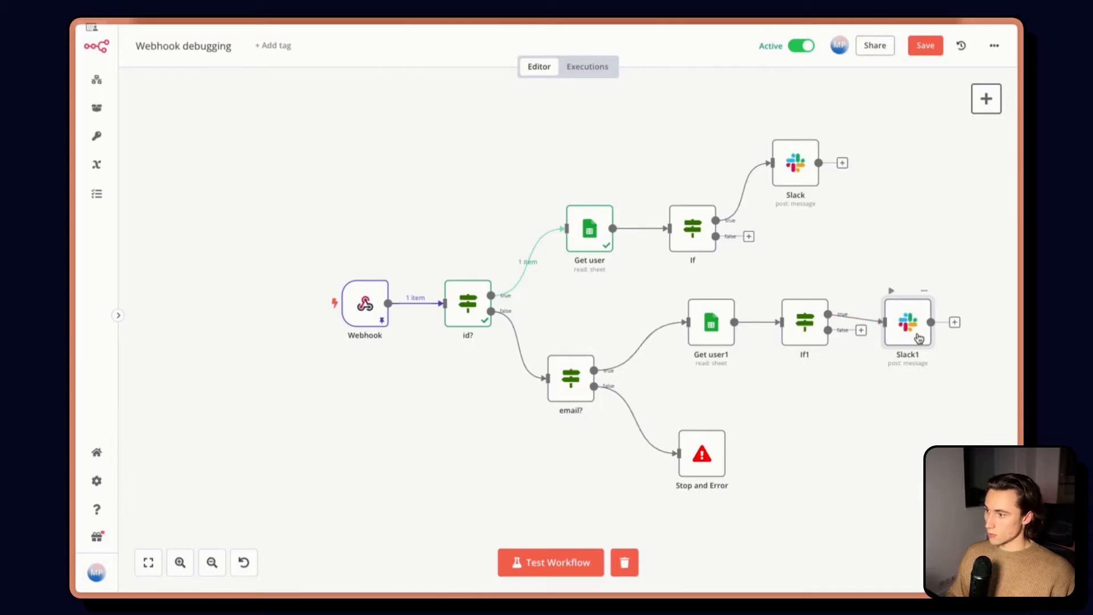
{"action": "left_click_drag", "start_coordinate": [908, 321], "coordinate": [916, 256]}
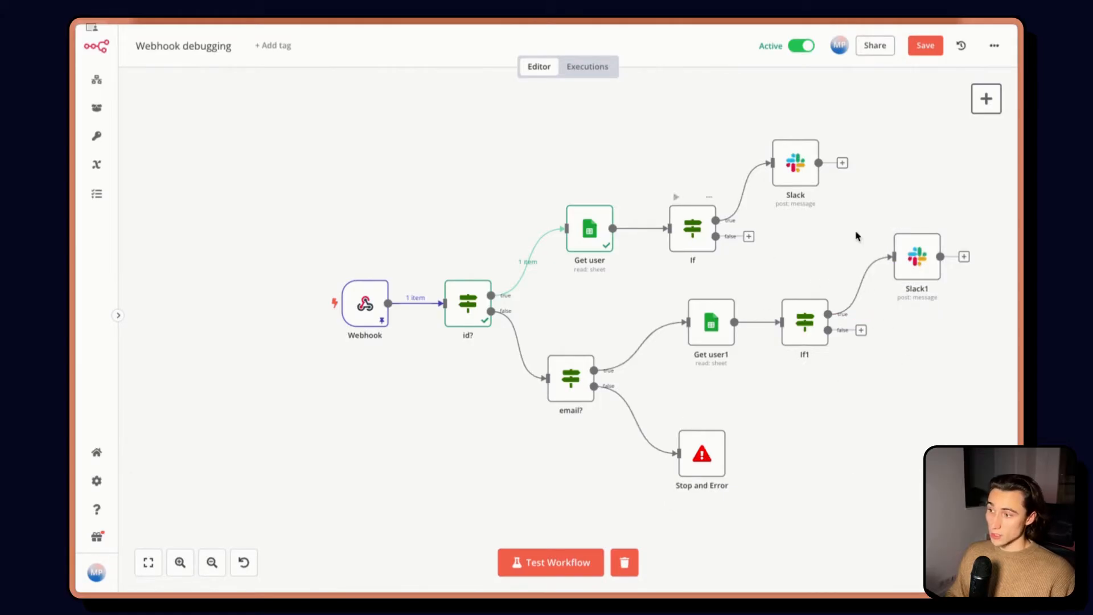
{"action": "mouse_move", "coordinate": [648, 194]}
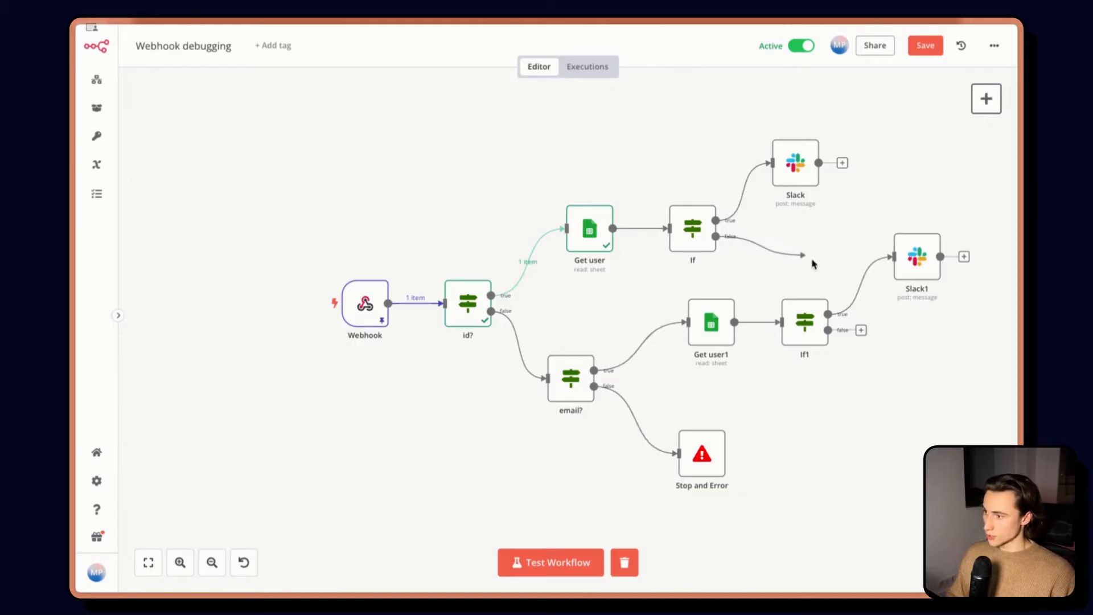
{"action": "left_click", "coordinate": [749, 236]}
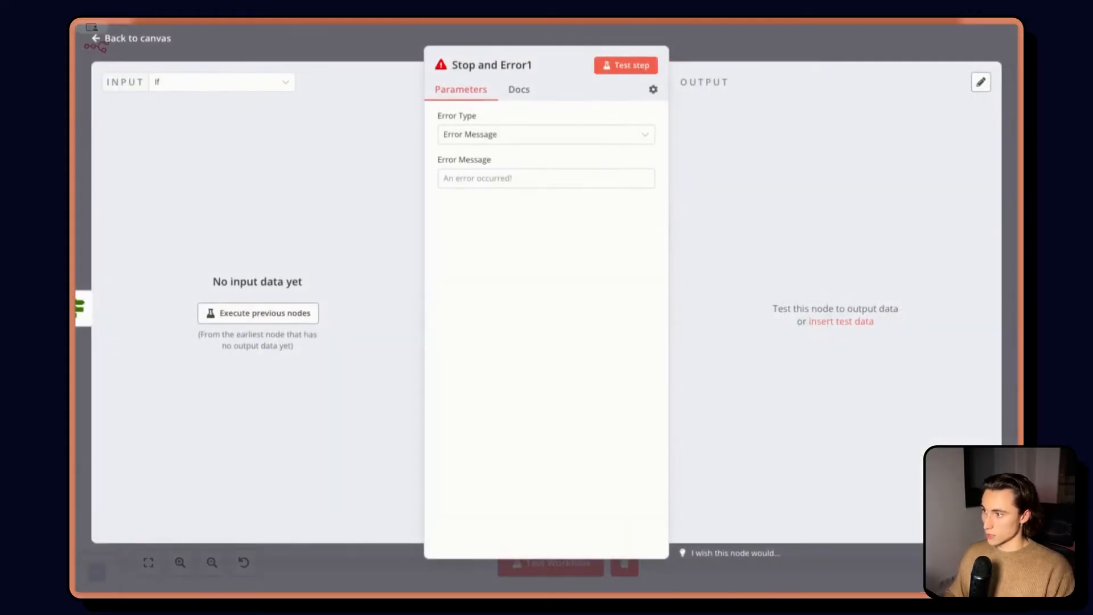
Give Stop and Error1 the error message 'Contact not found in Database'
{"action": "type", "text": "Cot"}
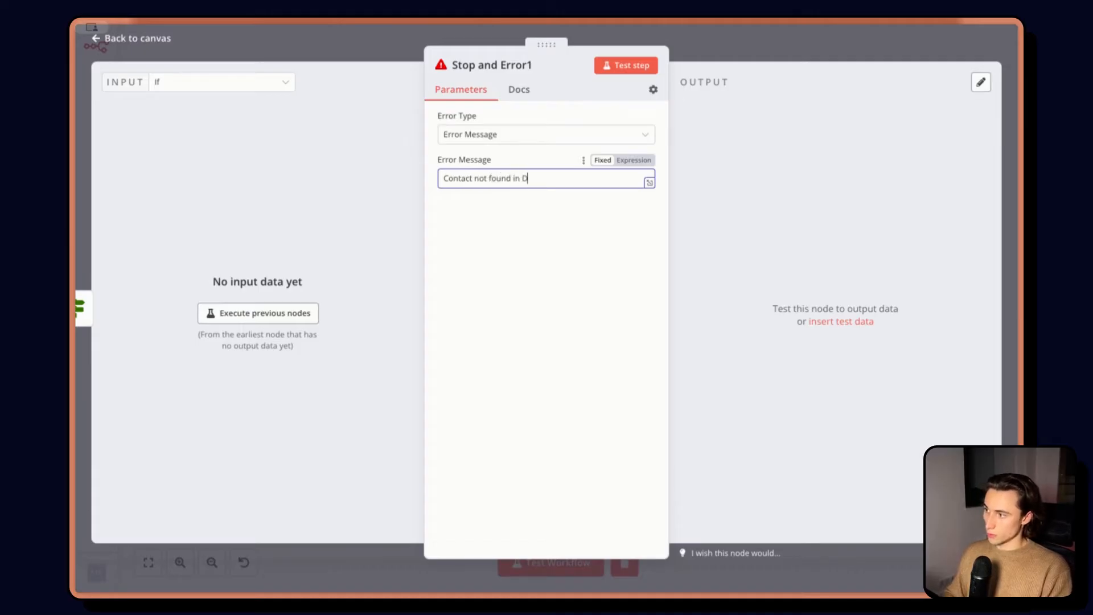
{"action": "type", "text": "atabase"}
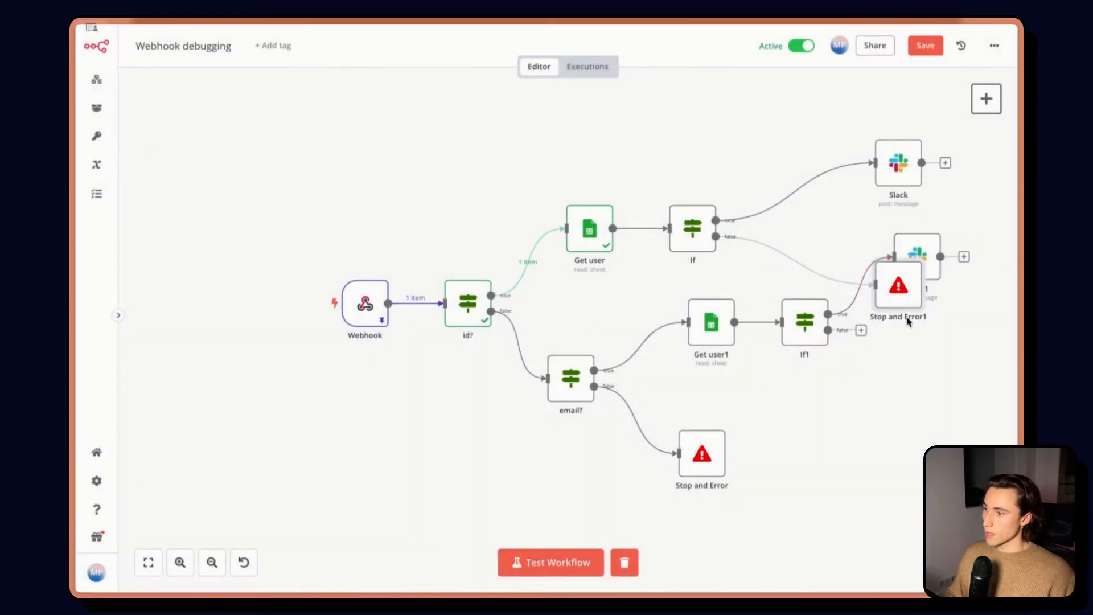
Reposition Stop and Error1 and connect Get user1's output into the shared If node
{"action": "left_click_drag", "start_coordinate": [898, 286], "coordinate": [955, 322]}
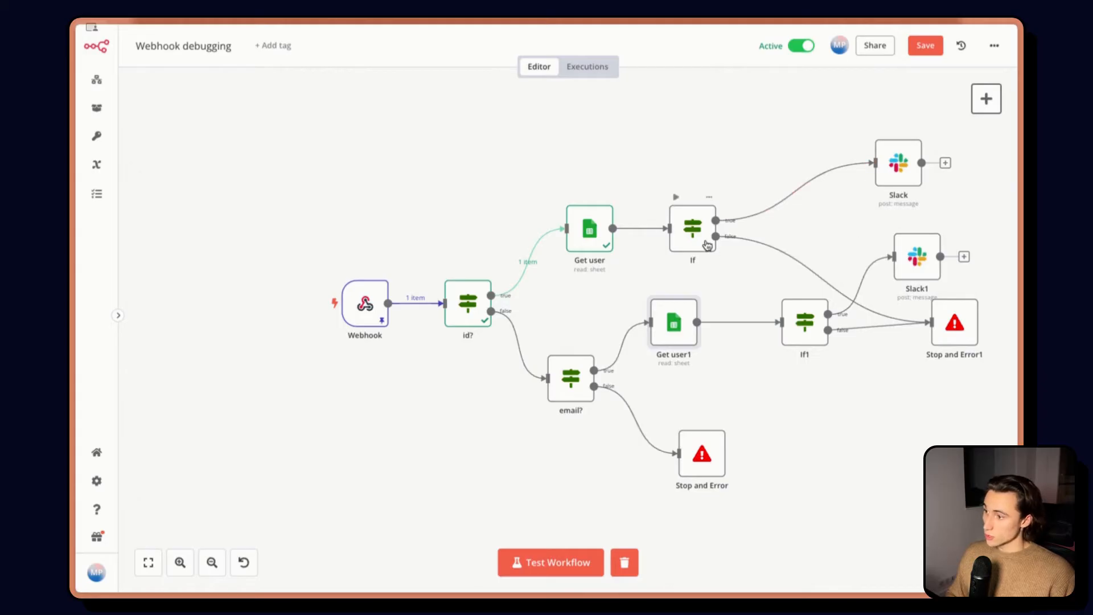
{"action": "left_click_drag", "start_coordinate": [693, 227], "coordinate": [786, 228]}
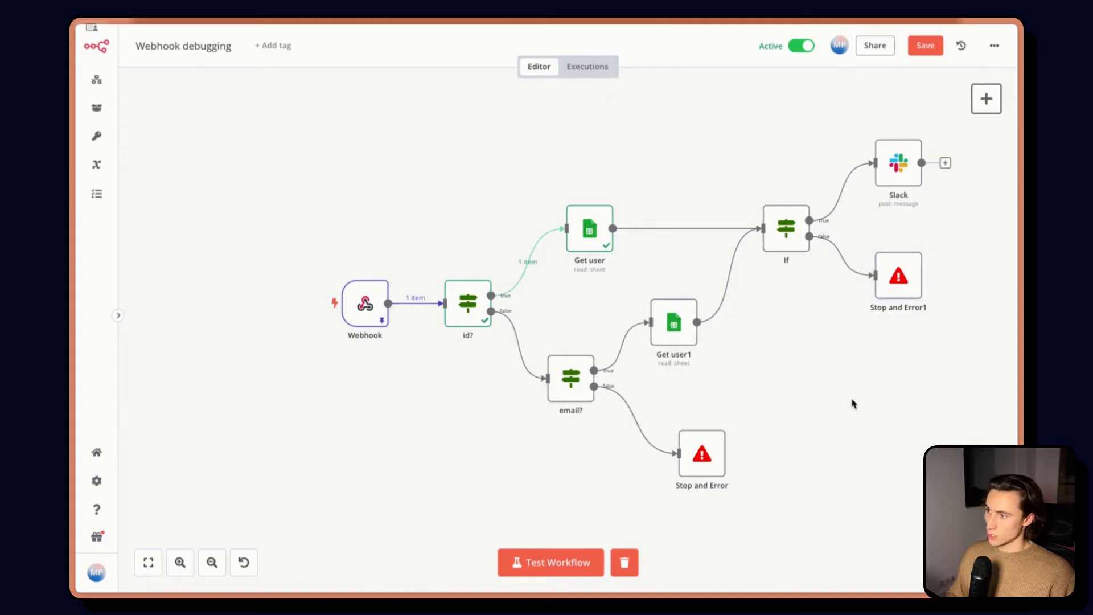
Save the Webhook debugging workflow and start a test run
{"action": "left_click", "coordinate": [925, 46]}
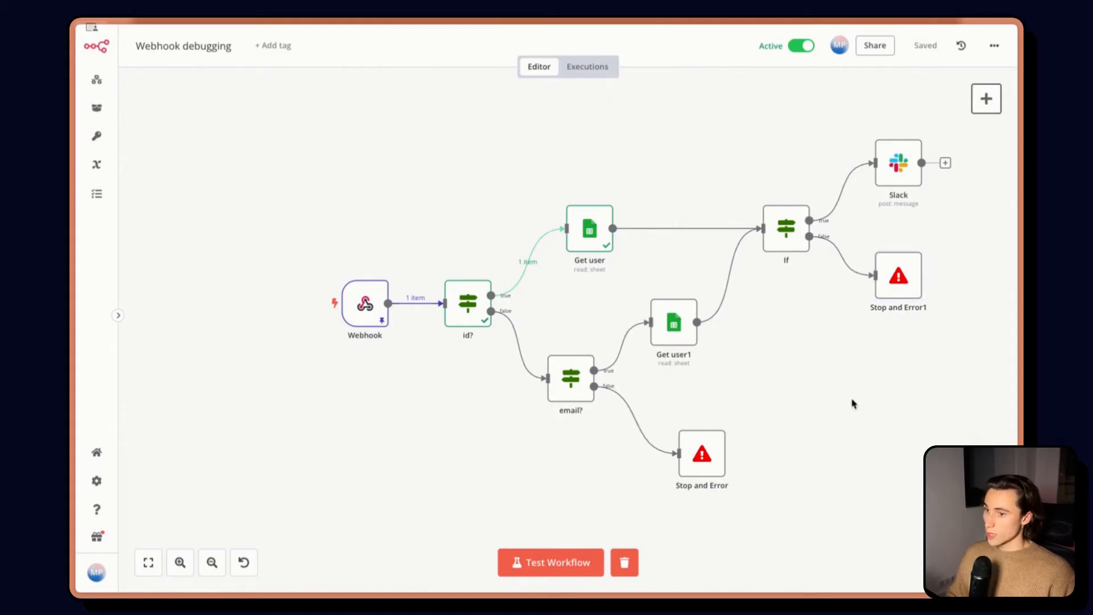
{"action": "mouse_move", "coordinate": [578, 488]}
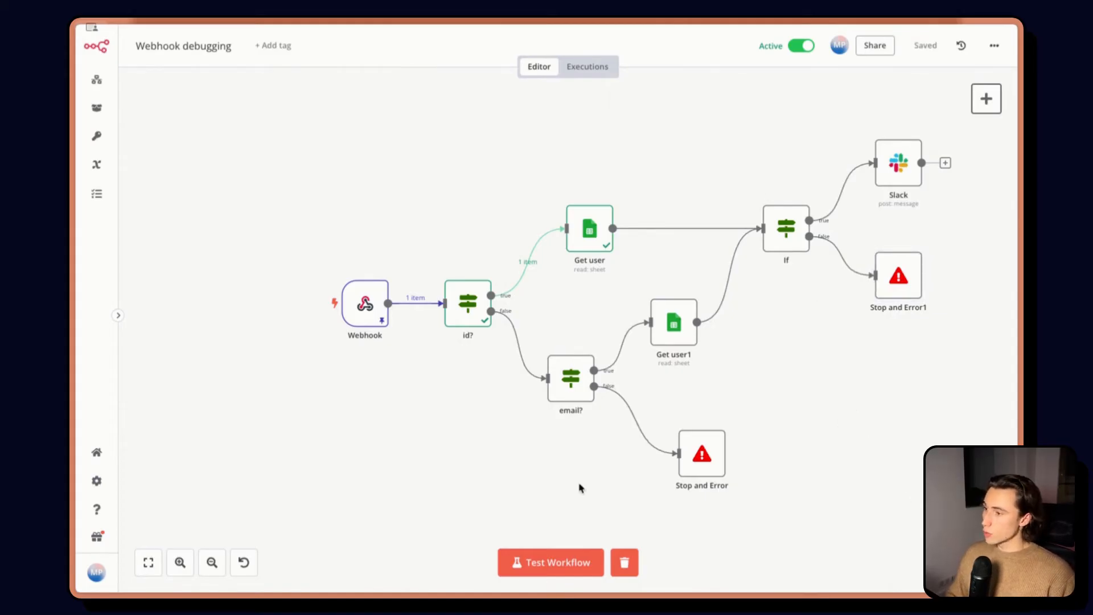
{"action": "left_click", "coordinate": [550, 562]}
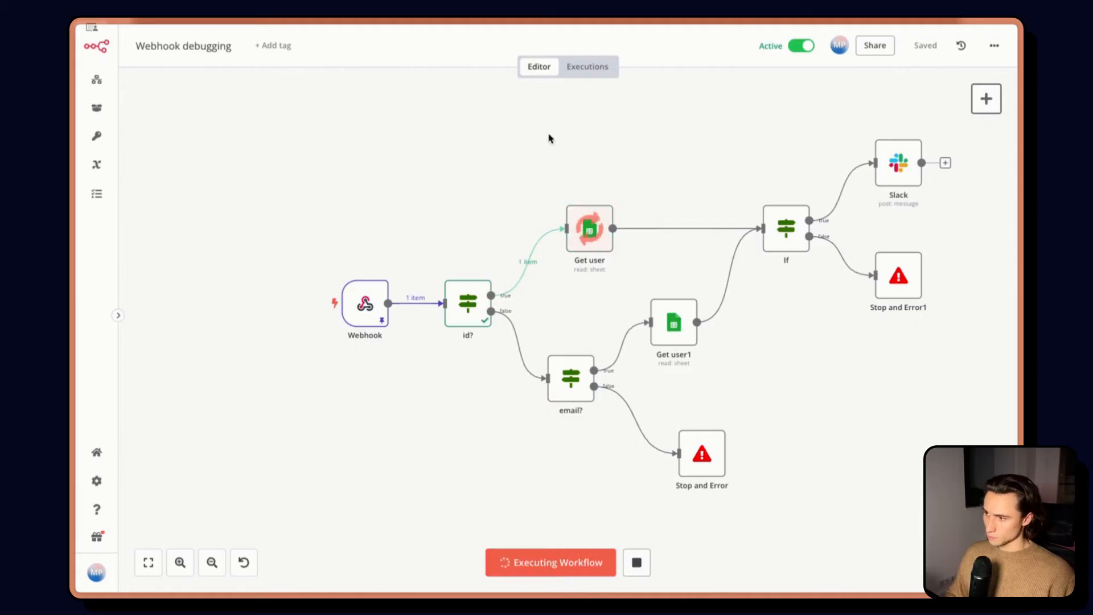